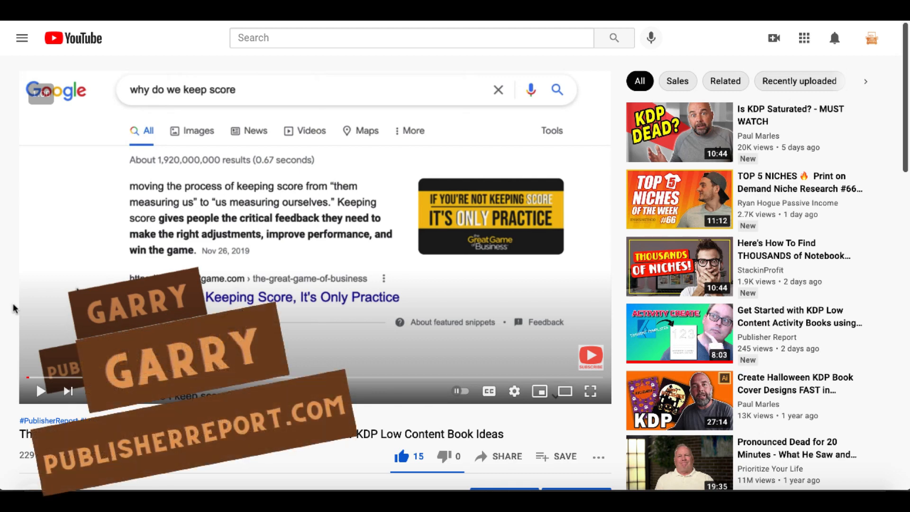
Pause the video, expand Publisher Report's reply, and follow its Creative Fabrica link.
click(40, 391)
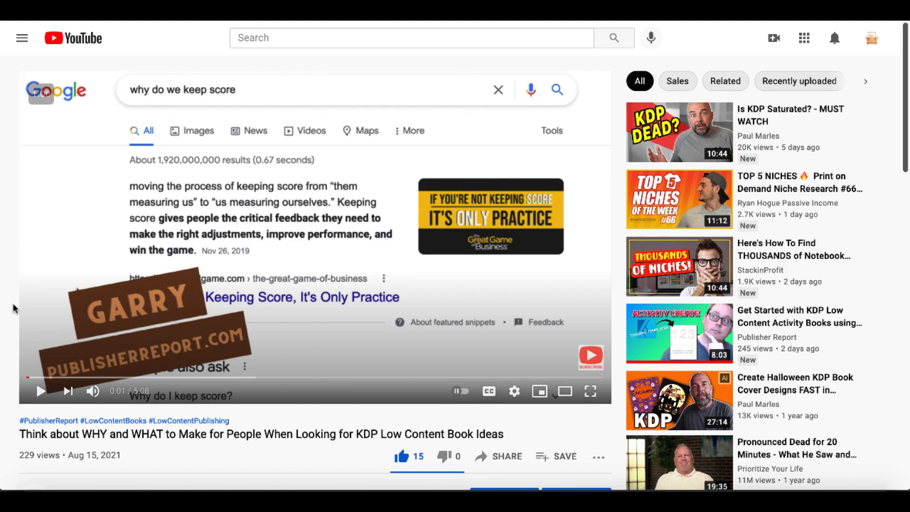
scroll(down, 3)
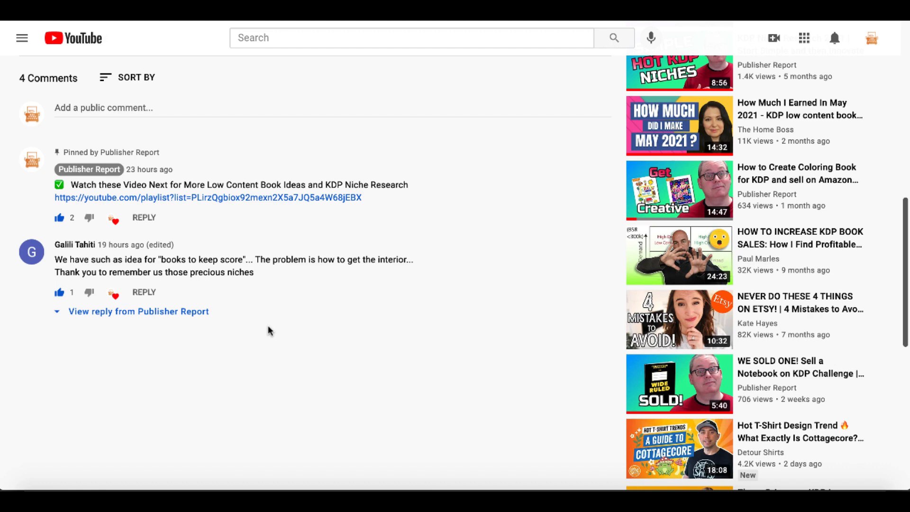
click(132, 311)
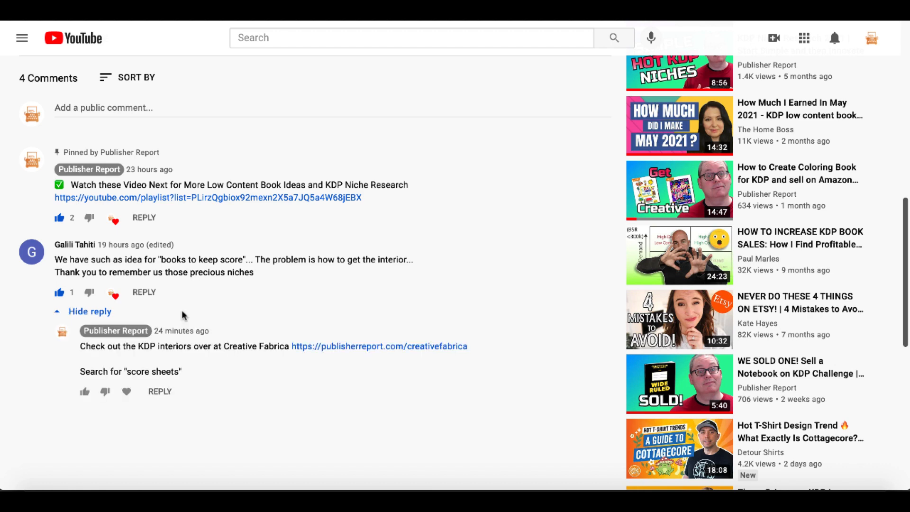
click(378, 346)
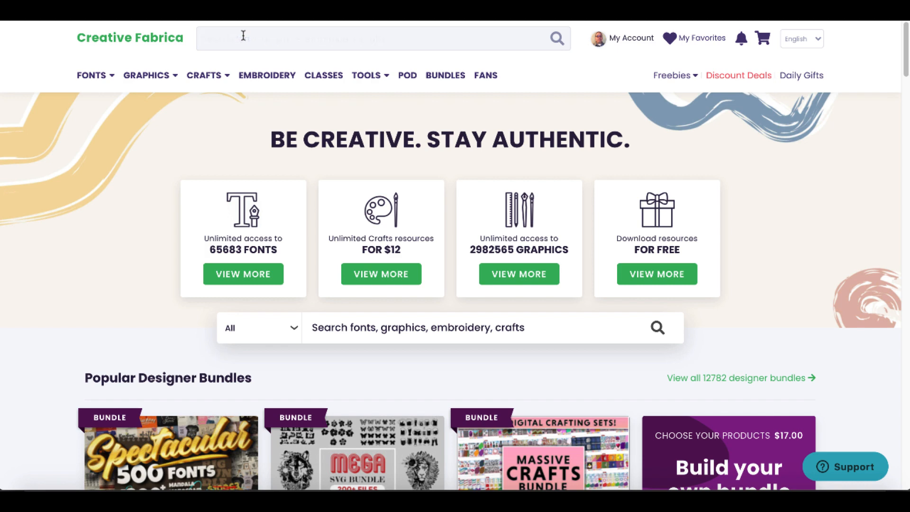
Search Creative Fabrica for 'score sheets' and browse the 1,872 results.
text(score sheets)
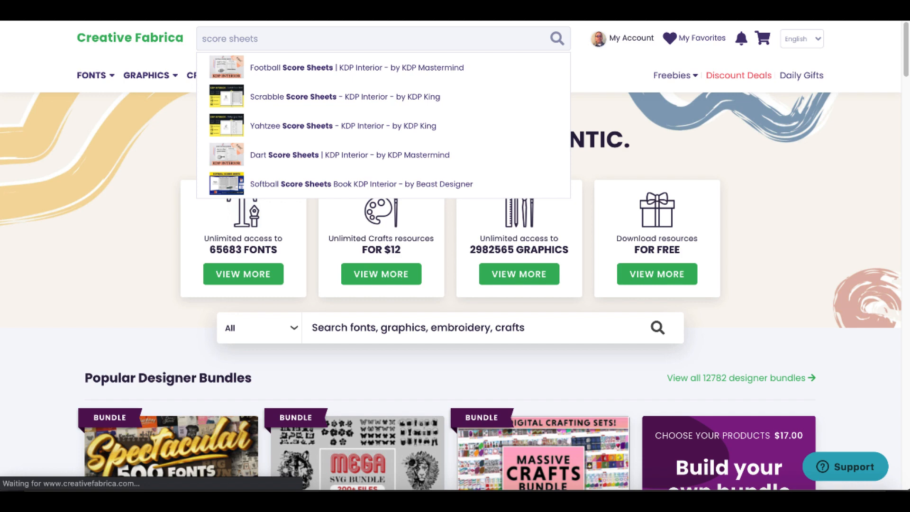
click(556, 38)
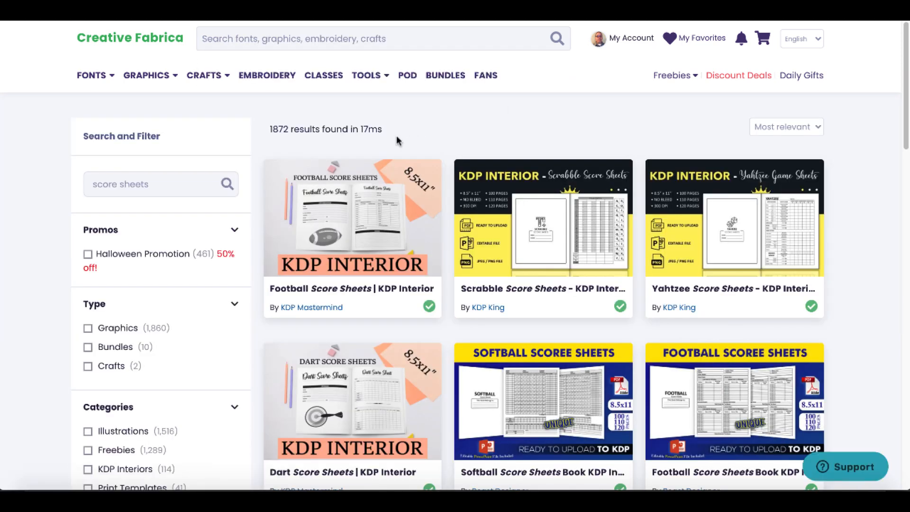
mouse_move(849, 242)
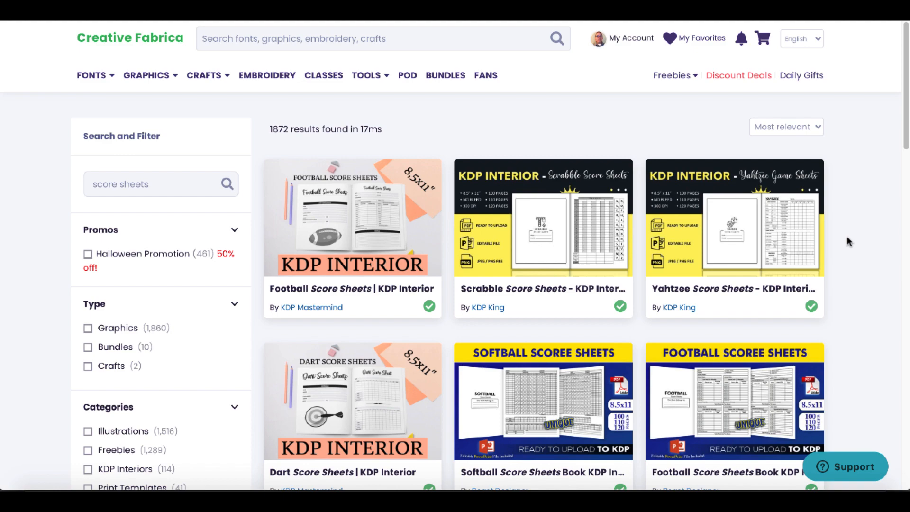
scroll(down, 3)
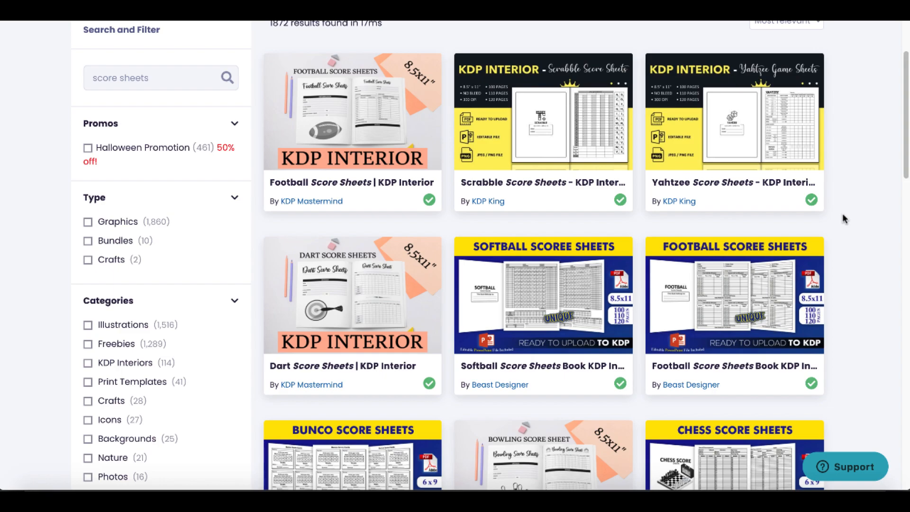
scroll(down, 3)
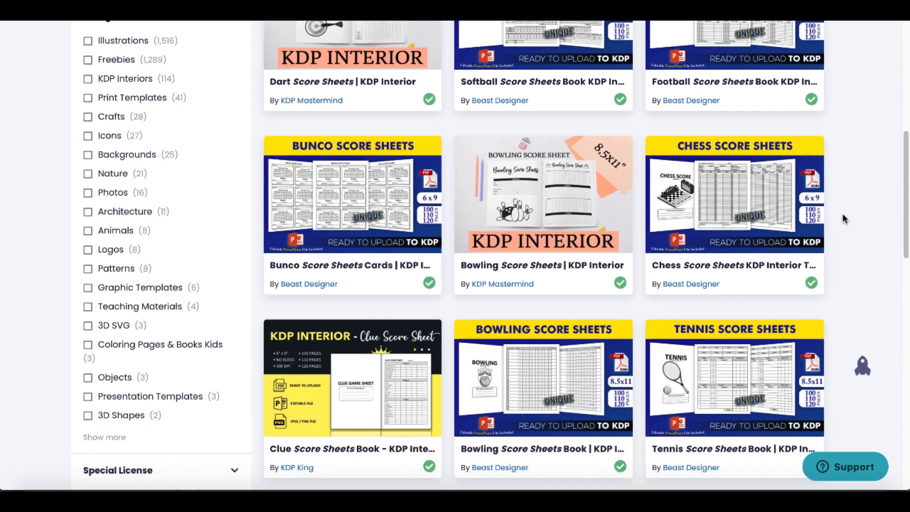
scroll(down, 3)
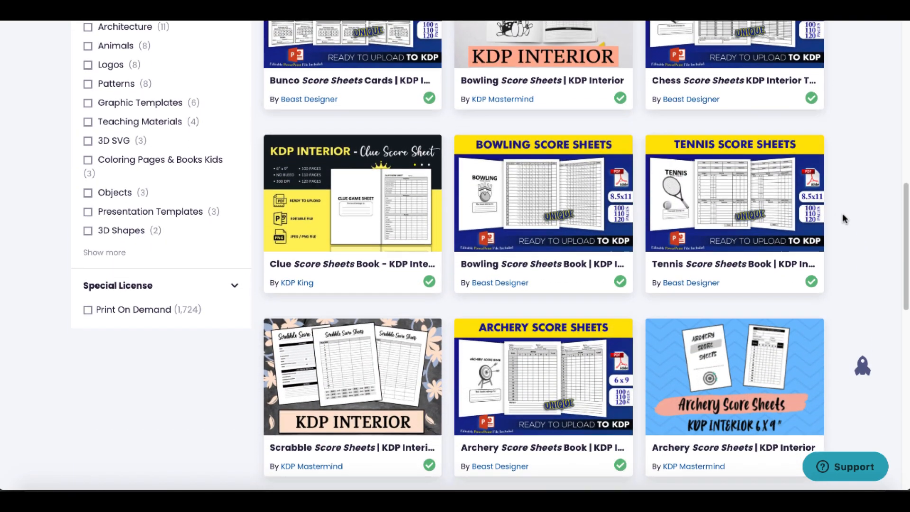
scroll(down, 3)
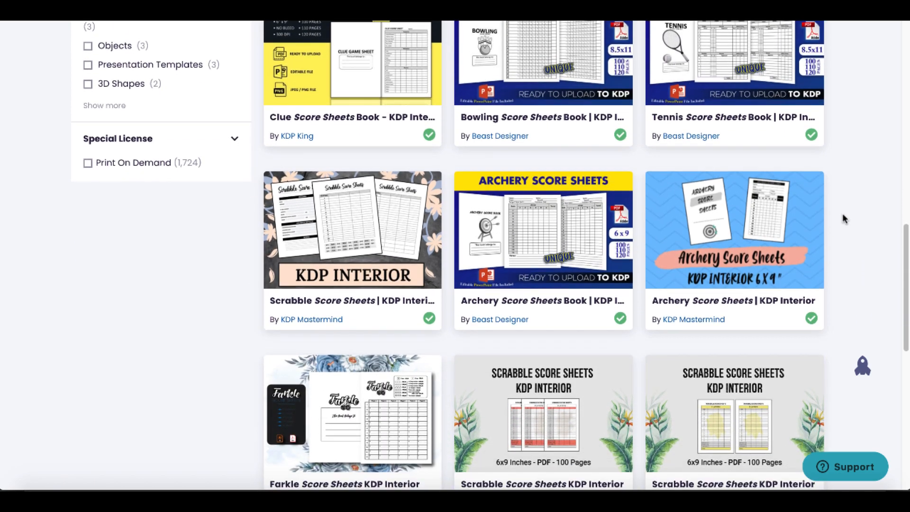
scroll(down, 3)
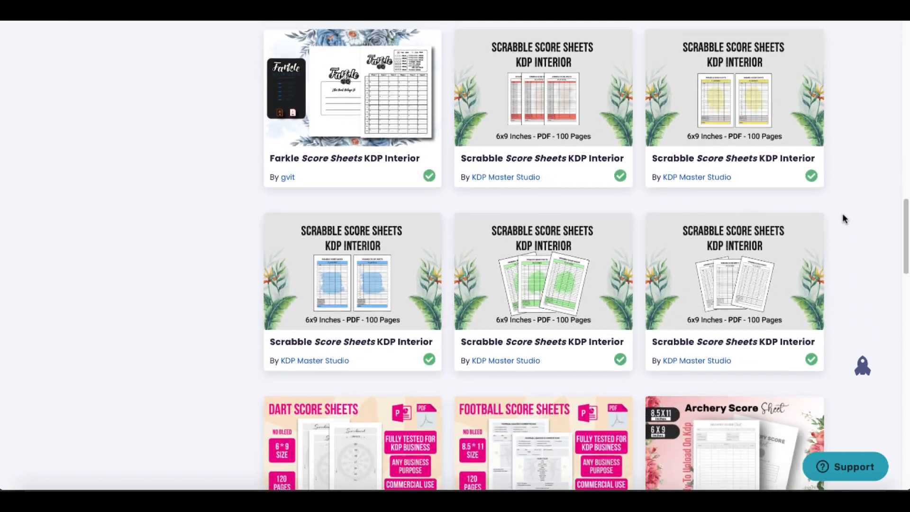
scroll(down, 3)
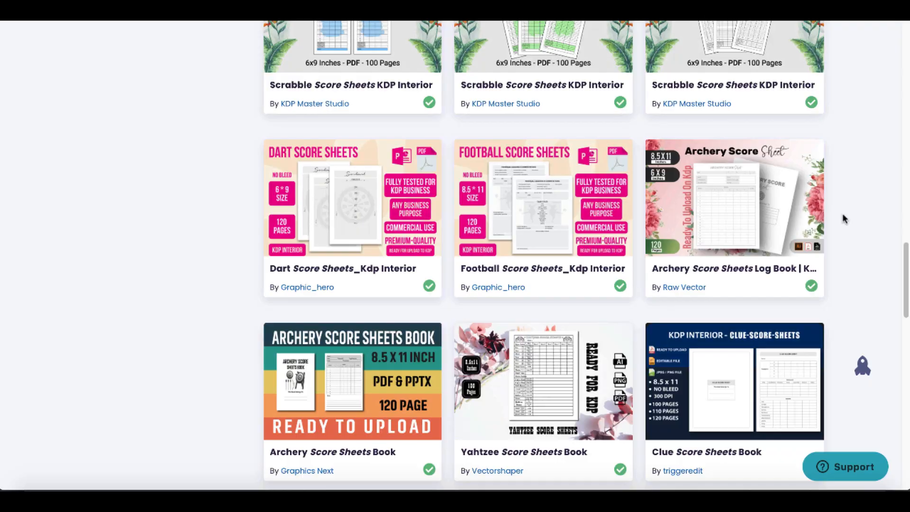
scroll(down, 3)
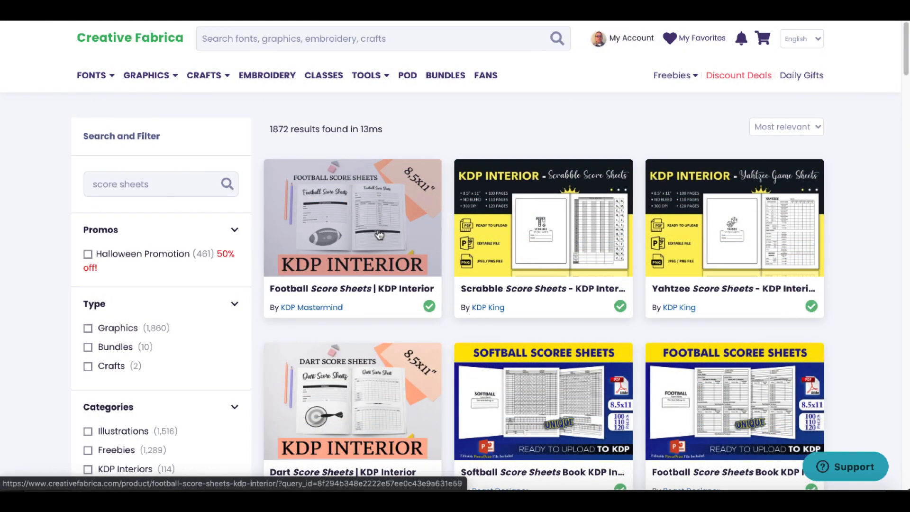
Open the Football Score Sheets | KDP Interior listing and download its files.
click(351, 217)
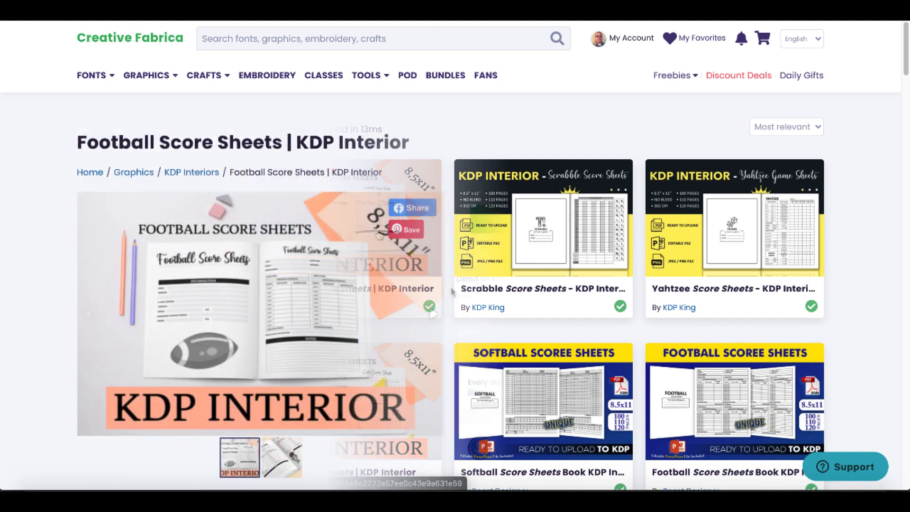
scroll(down, 3)
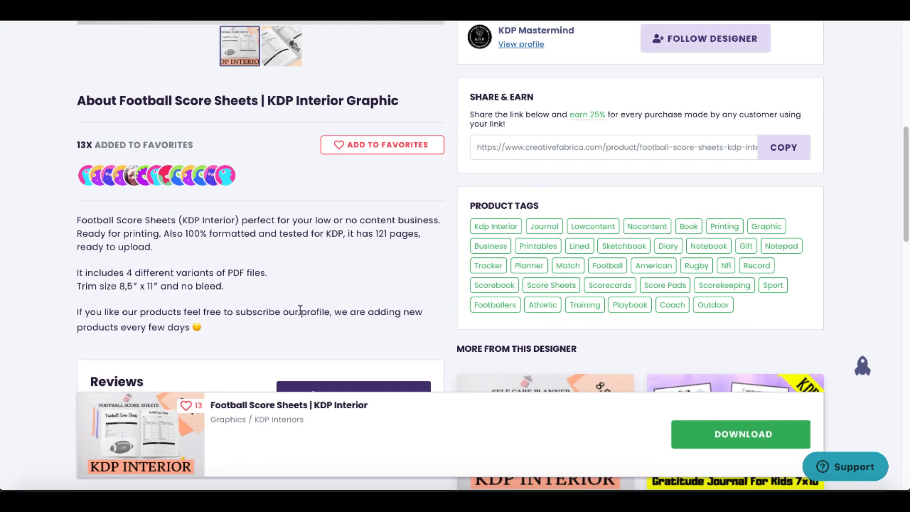
double_click(246, 273)
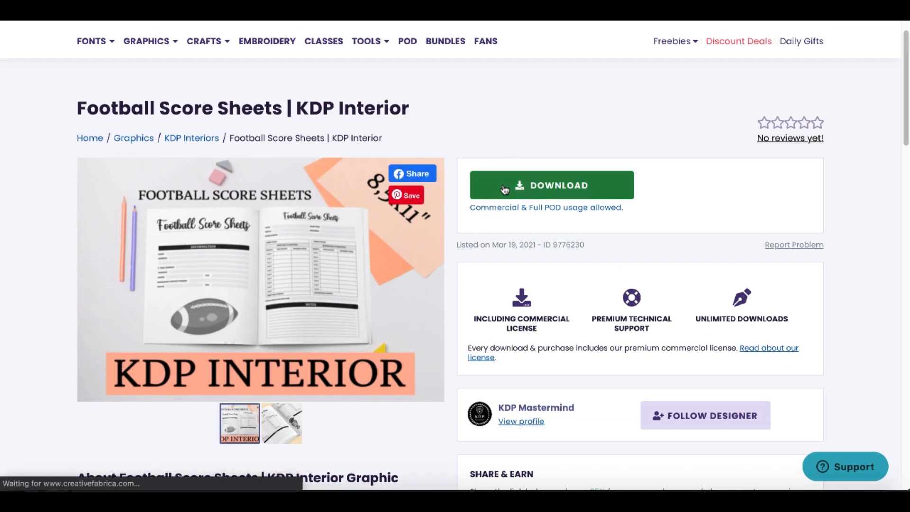
click(551, 185)
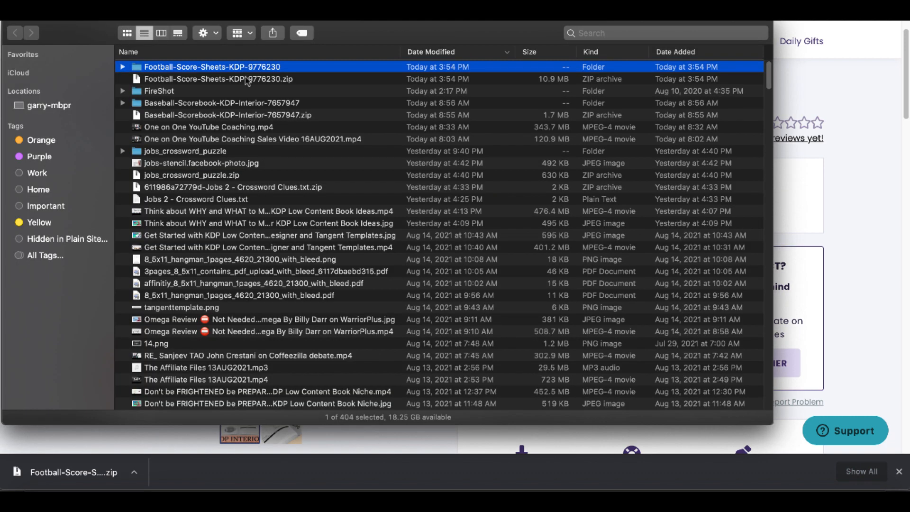
Open the Football-Score-Sheets-KDP-9776230 folder and select the main score sheets PDF.
double_click(212, 66)
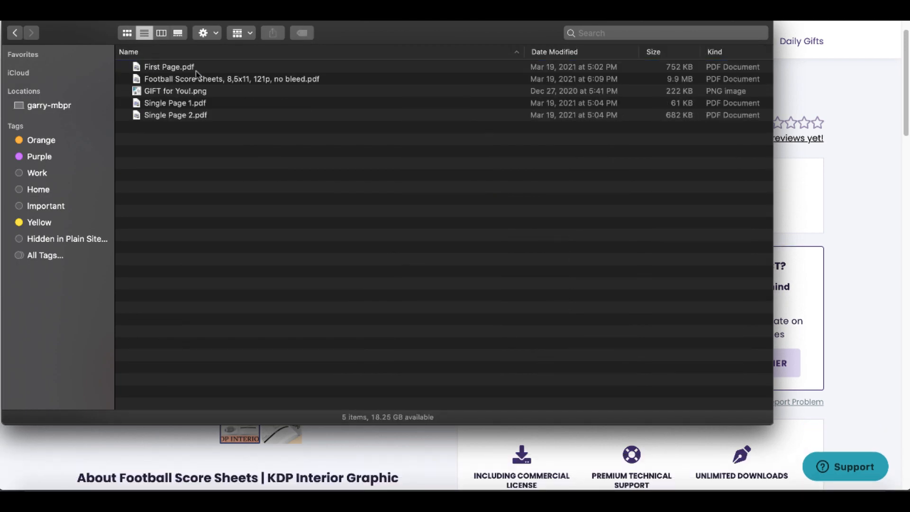
click(232, 78)
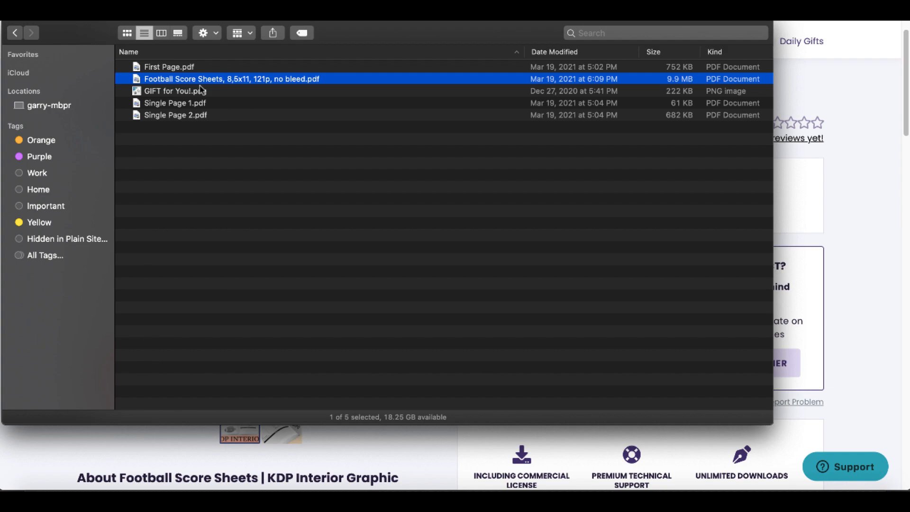
click(176, 115)
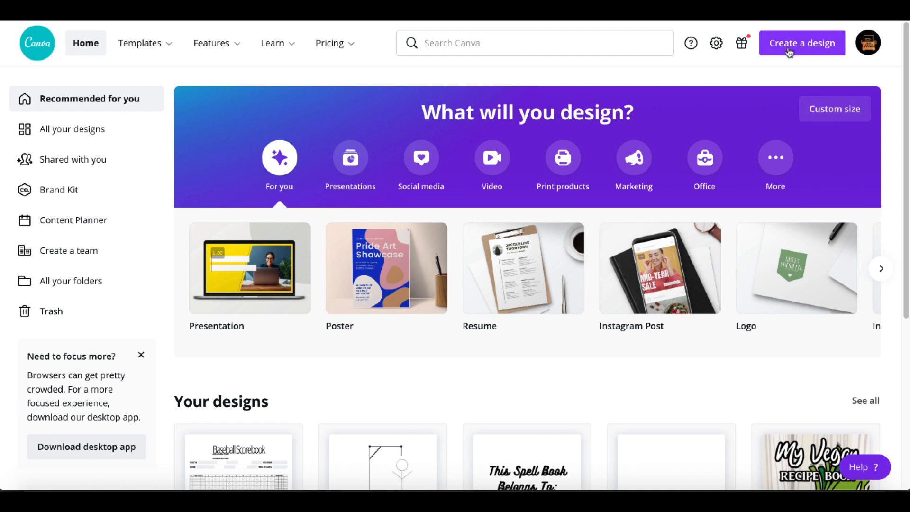
Import Single Page 1.pdf into Canva as a new design.
click(800, 44)
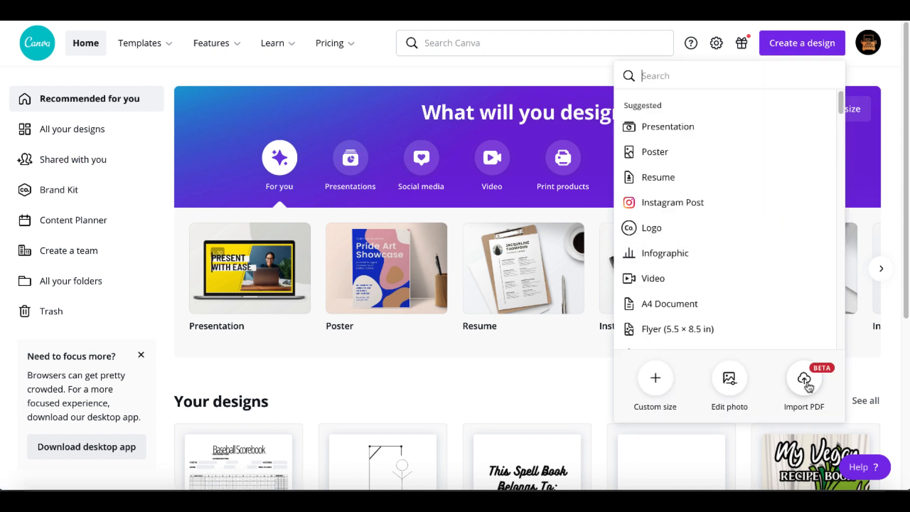
click(803, 378)
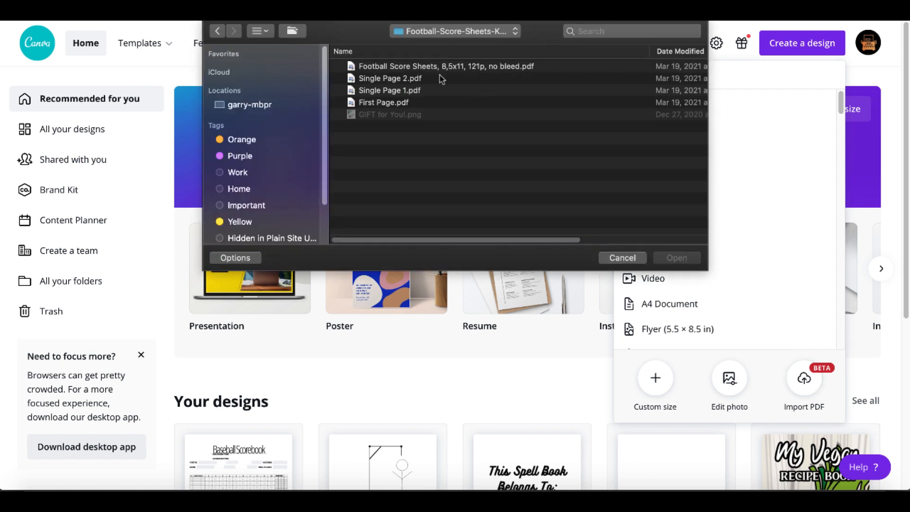
mouse_move(412, 94)
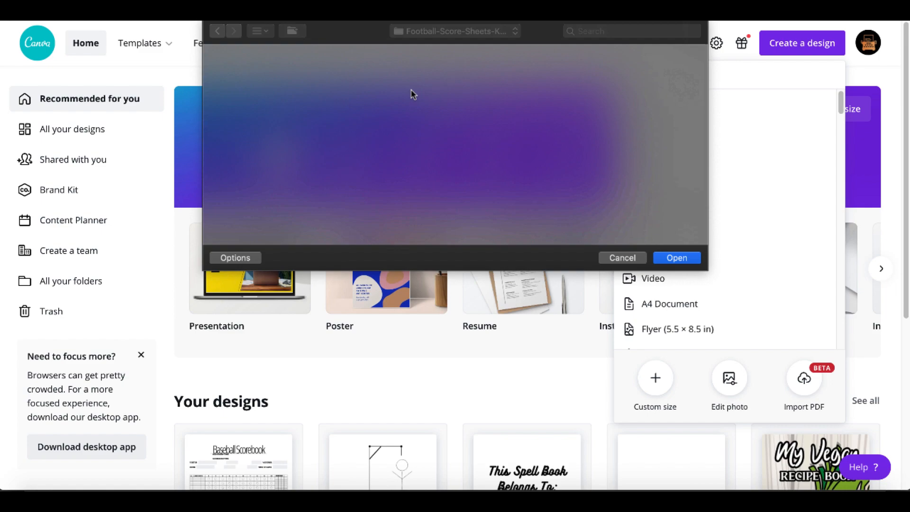
click(674, 258)
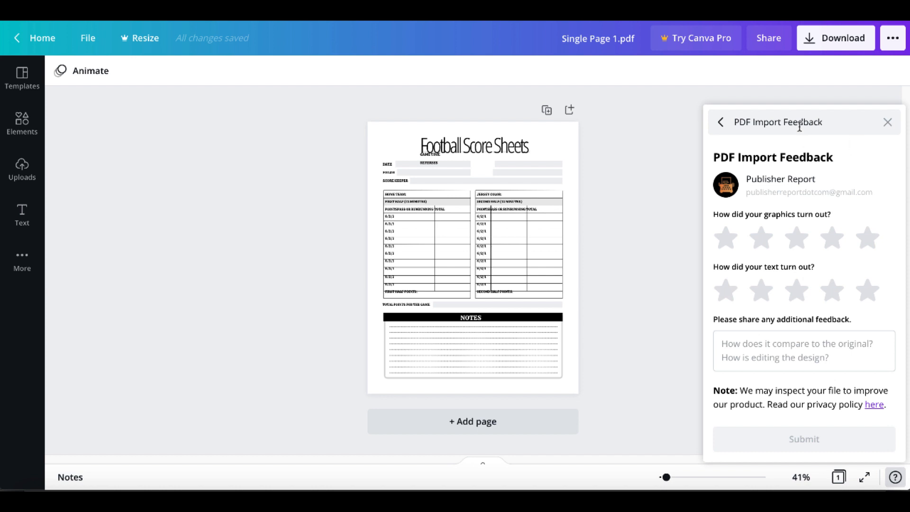
mouse_move(846, 162)
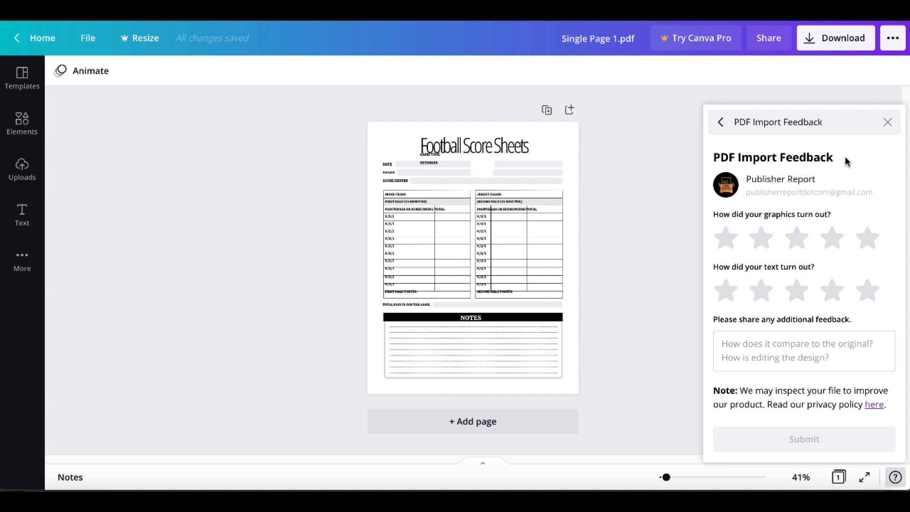
Zoom to about 91% and drag the Football Score Sheets title group up to centre.
click(887, 122)
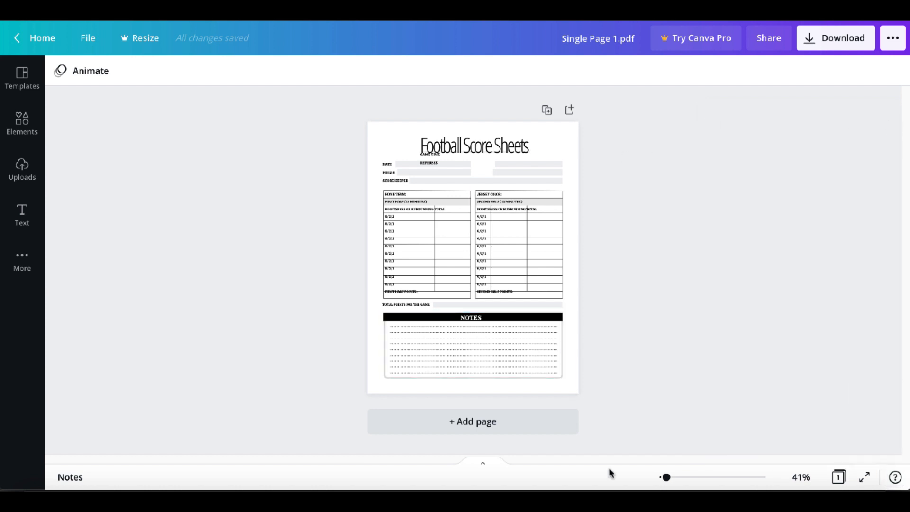
drag(666, 476, 672, 476)
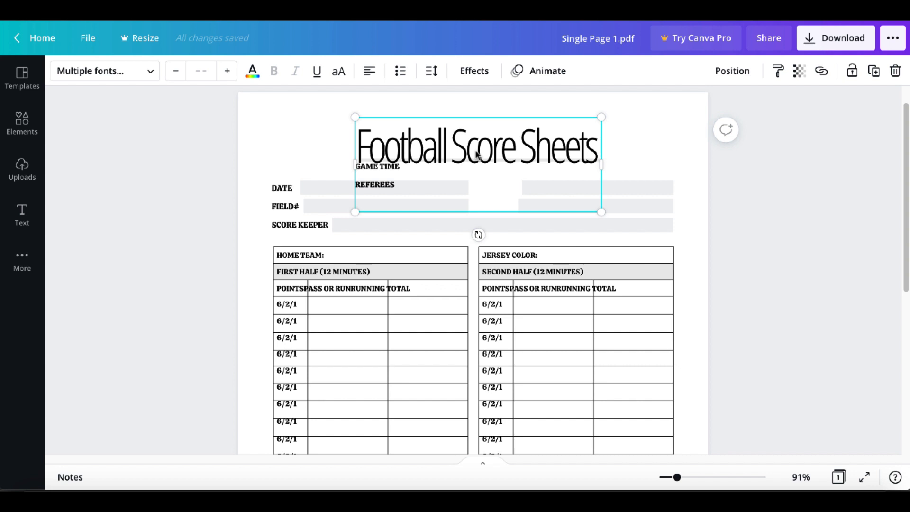
drag(477, 145, 477, 127)
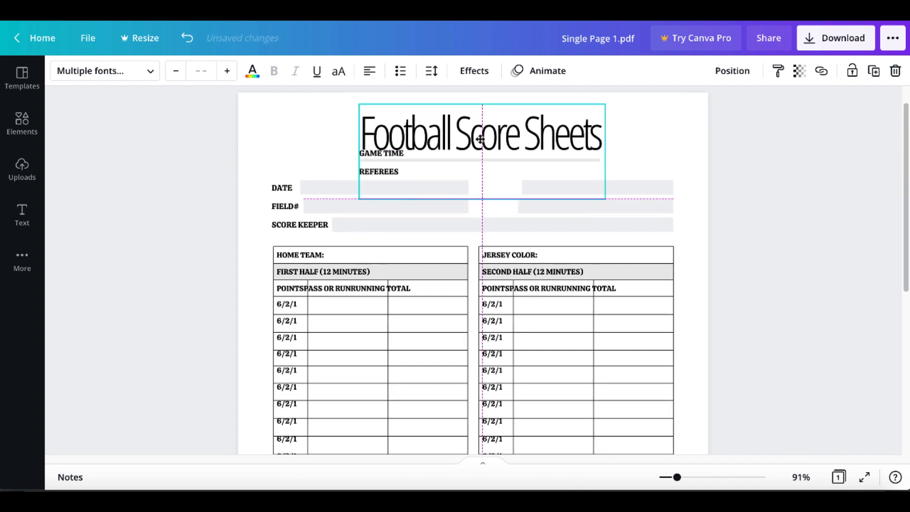
click(481, 134)
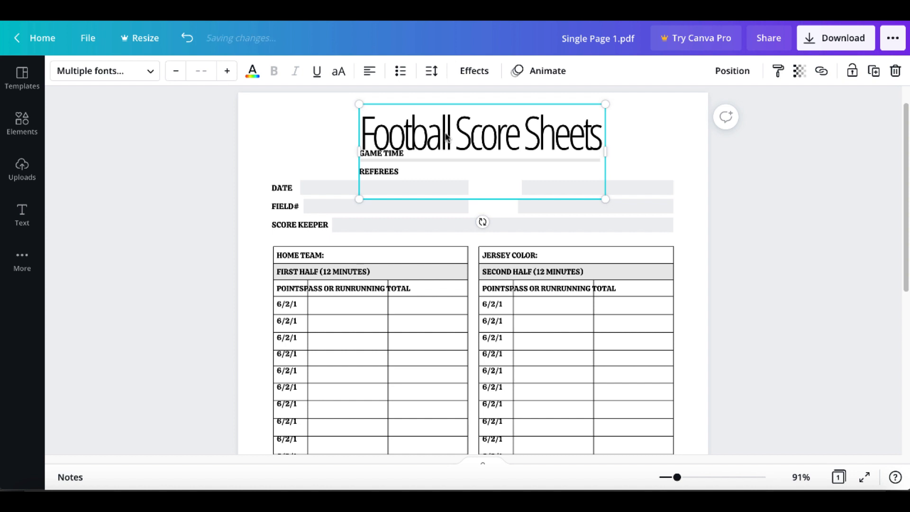
drag(482, 133, 475, 129)
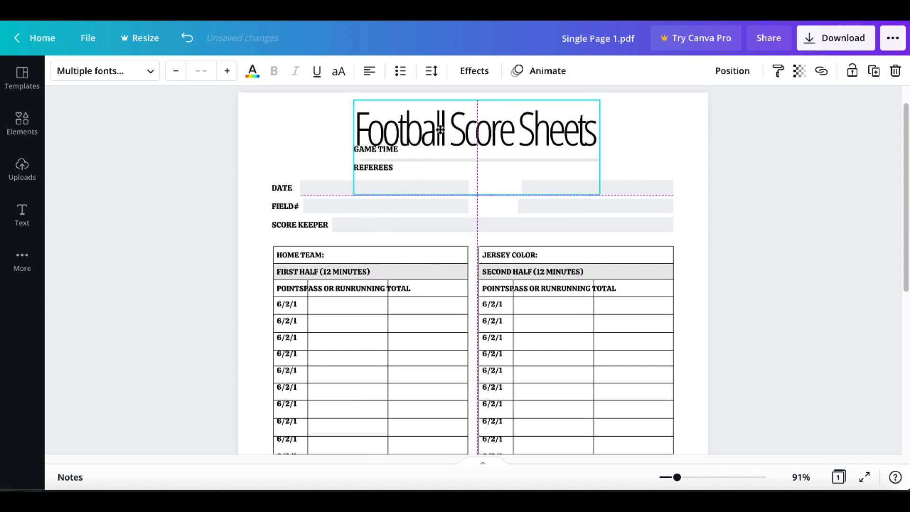
scroll(down, 3)
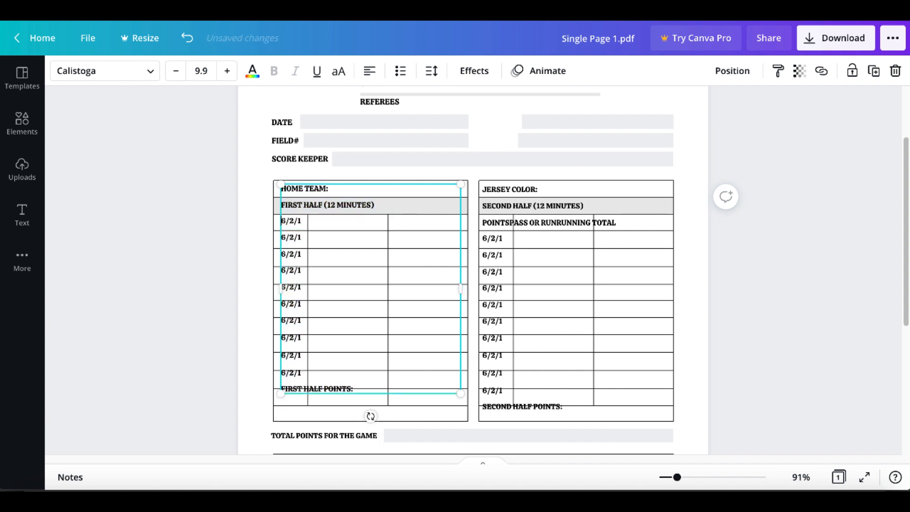
Retype the left table's headers as Point, Pass or Run, and Running Total.
click(187, 38)
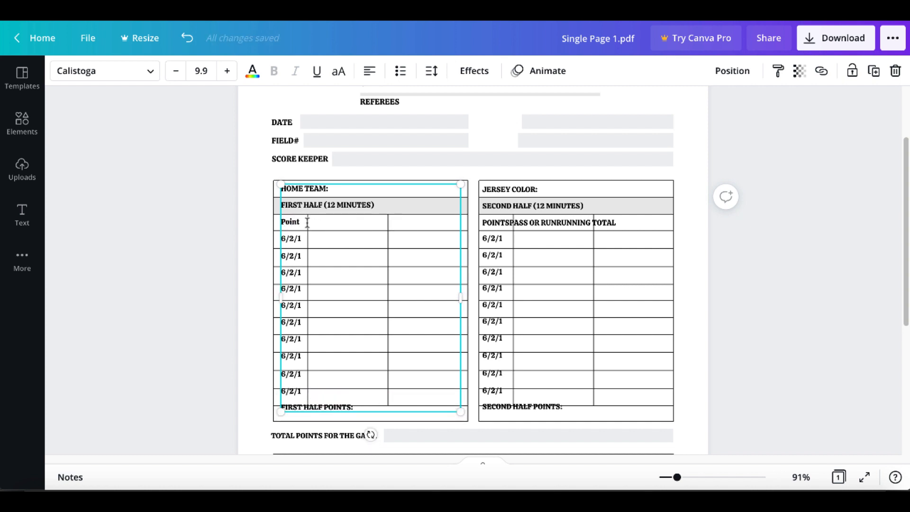
click(300, 223)
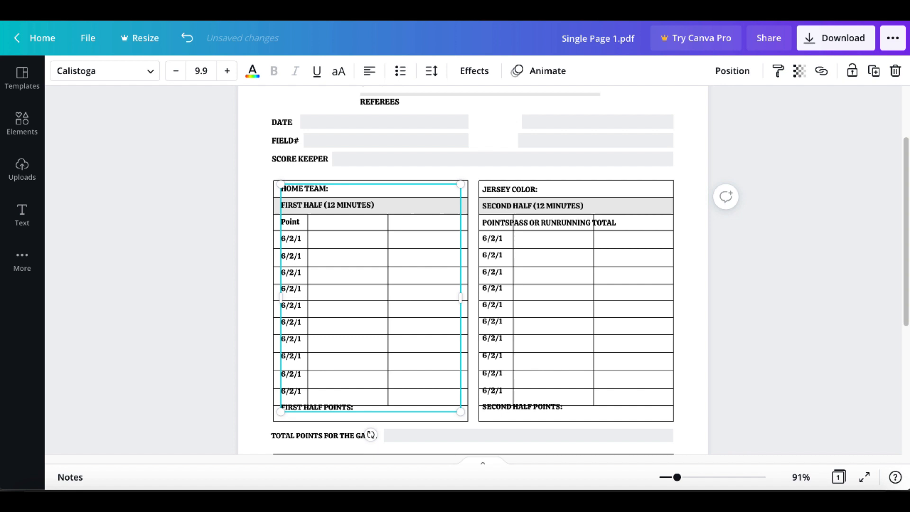
text(Pass or)
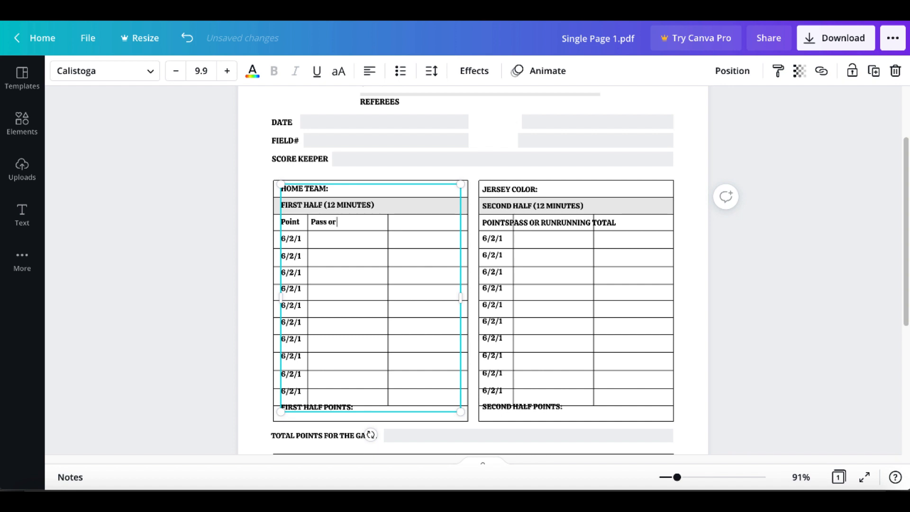
text(Run)
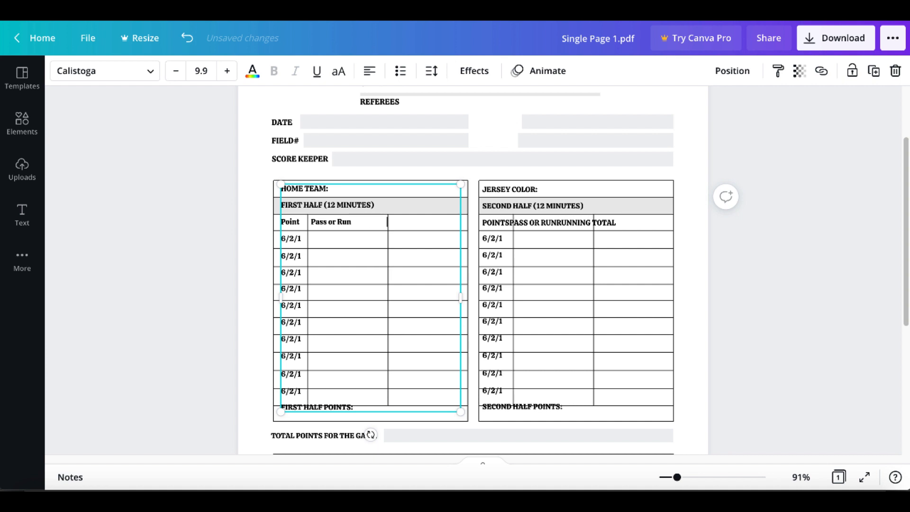
text(Running Total)
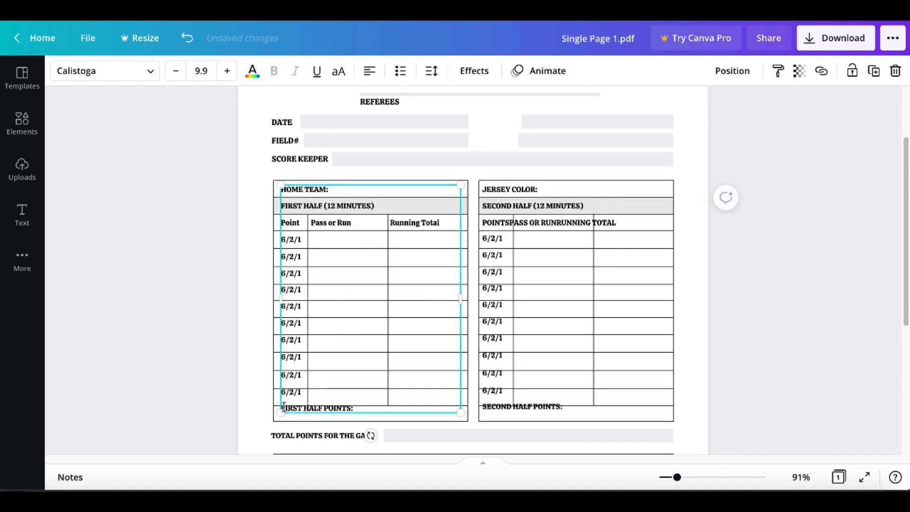
drag(281, 411, 279, 418)
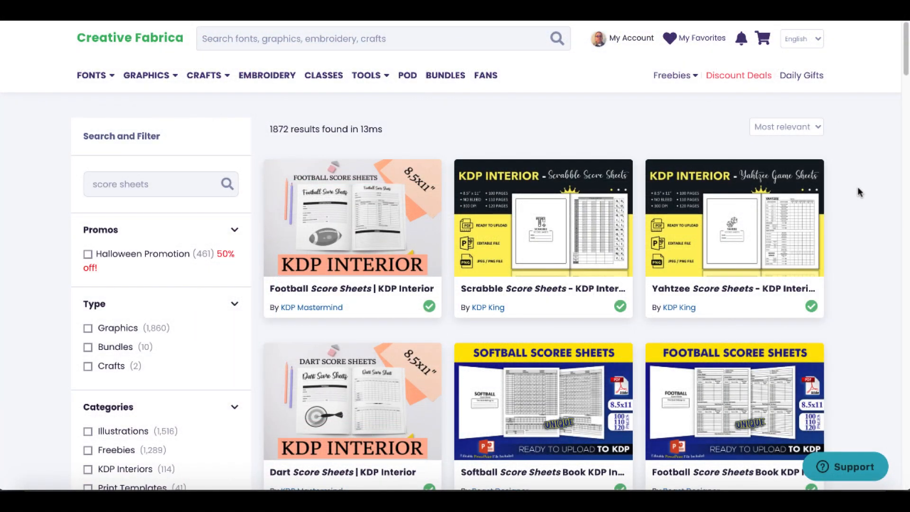
mouse_move(749, 141)
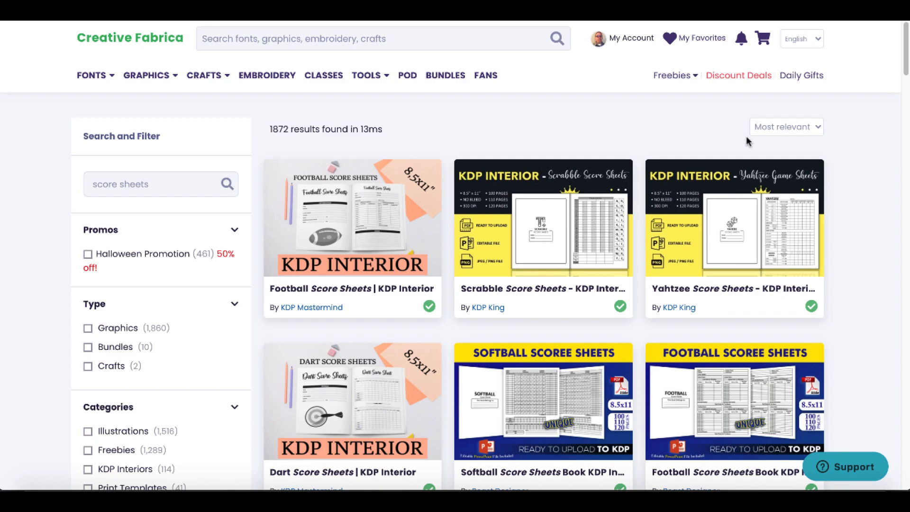
Open the Scrabble Score Sheets – KDP Interior listing and review its specifications and tags.
scroll(down, 3)
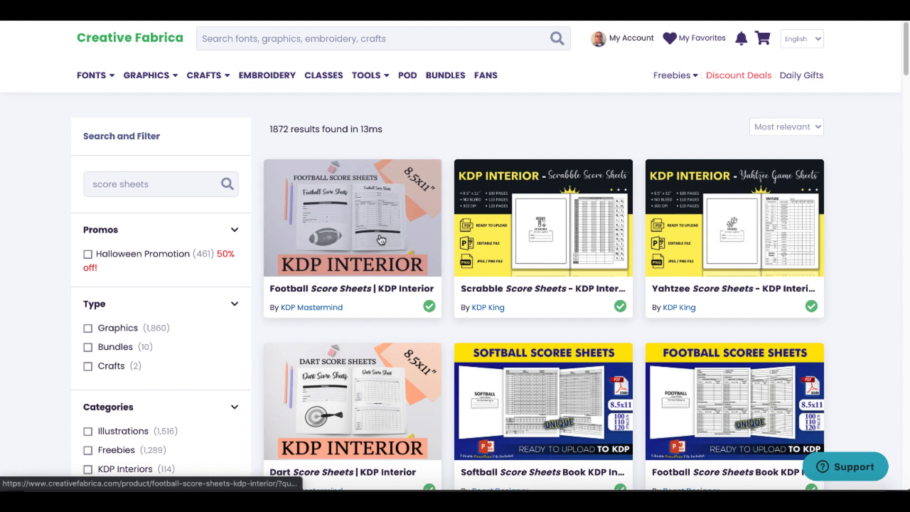
click(542, 218)
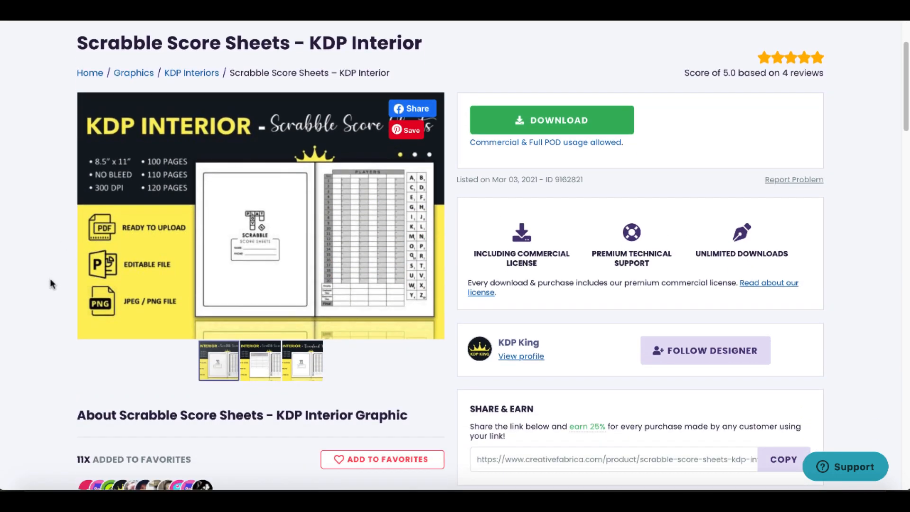
scroll(down, 3)
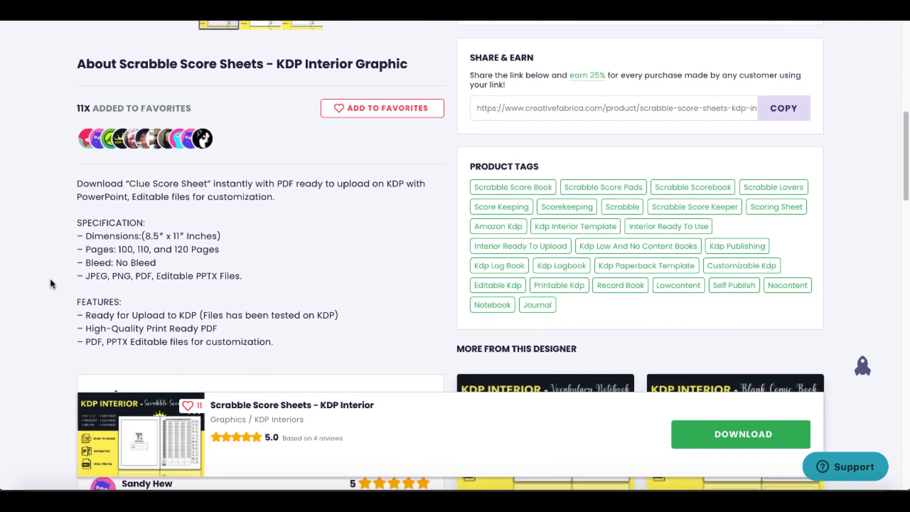
scroll(down, 3)
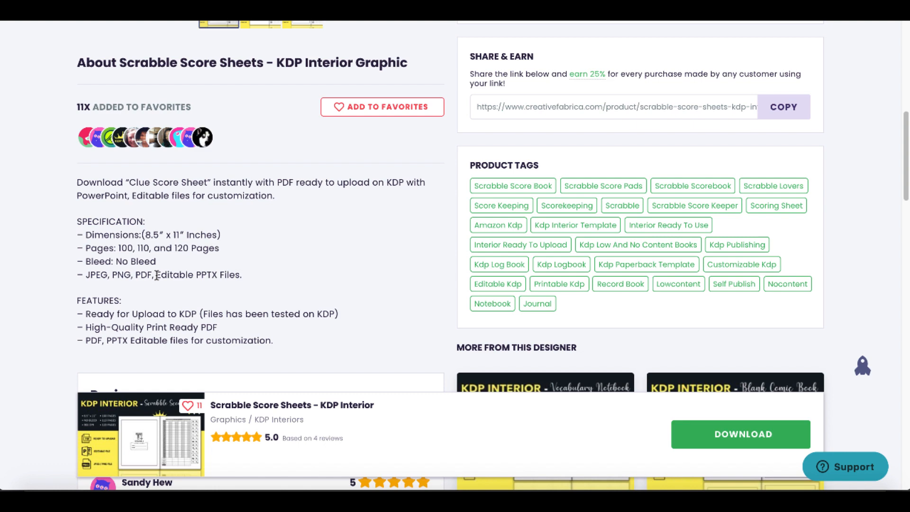
drag(156, 274, 241, 274)
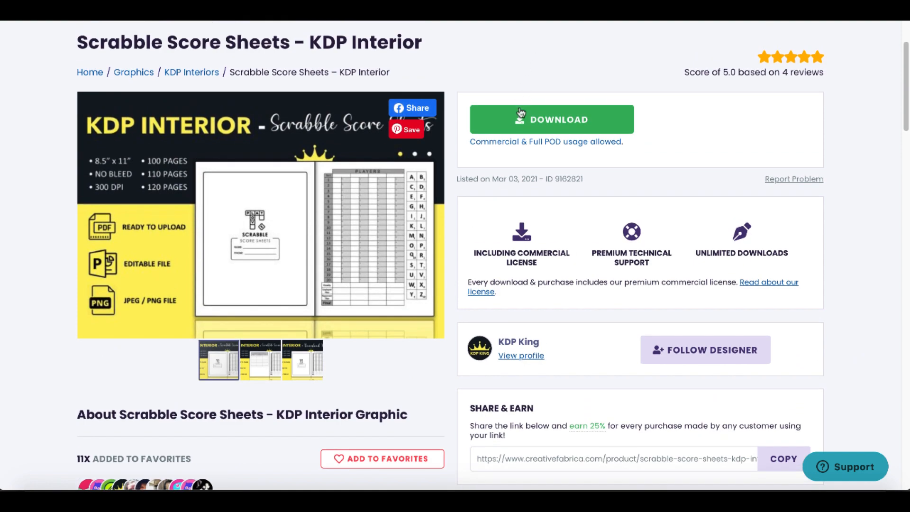
Download the Scrabble Score Sheet files and open the .pptx from Source File > PPTX.
click(550, 119)
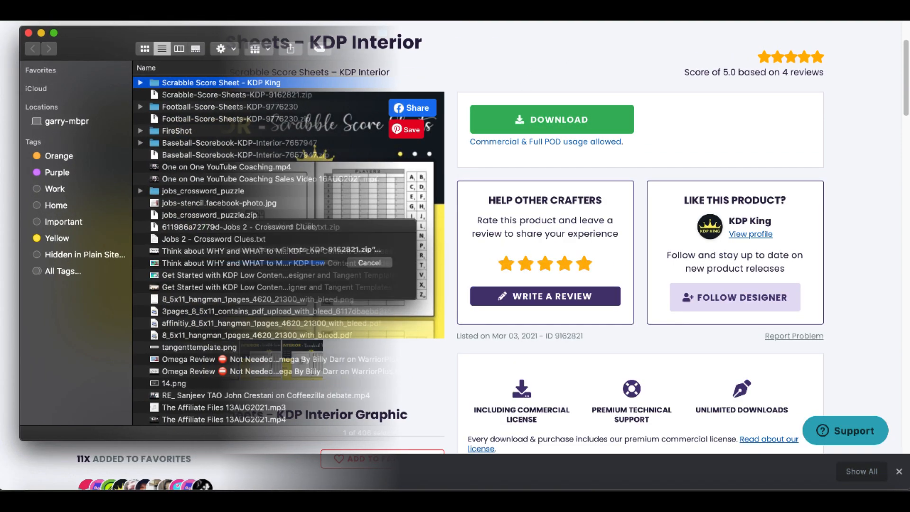
double_click(220, 82)
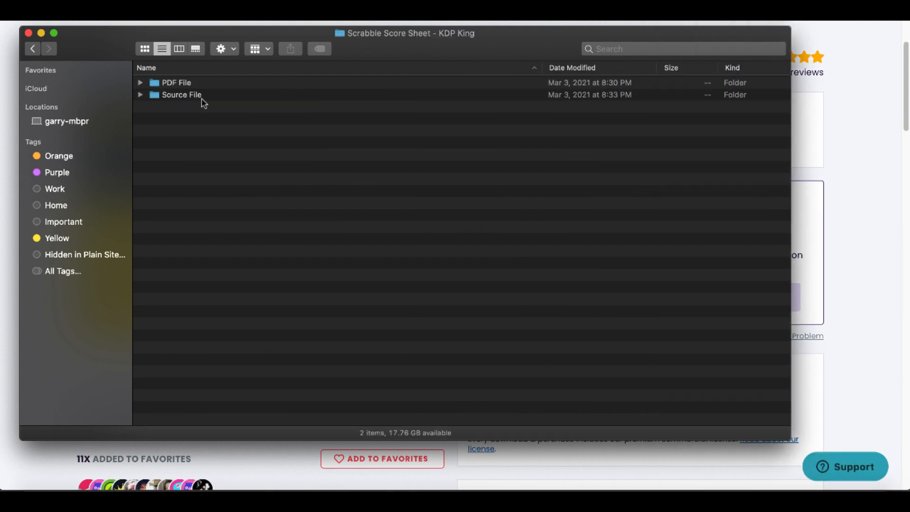
click(140, 82)
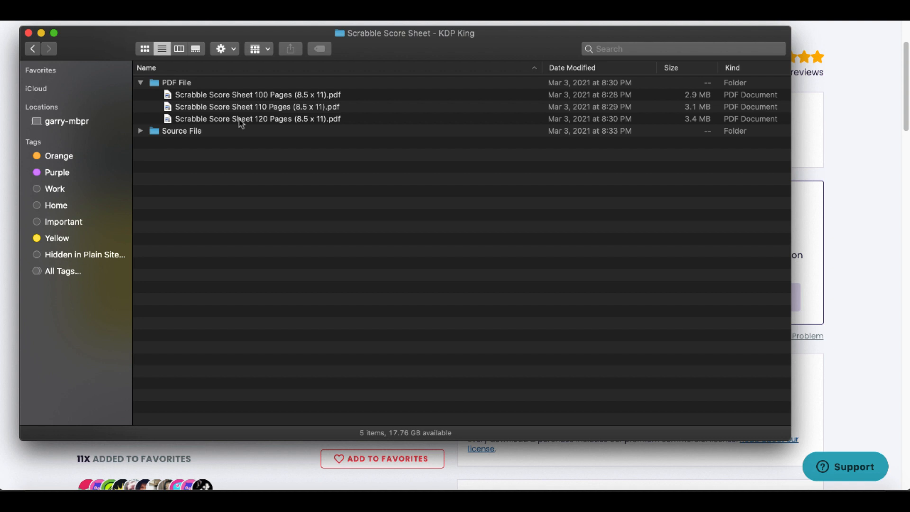
click(140, 131)
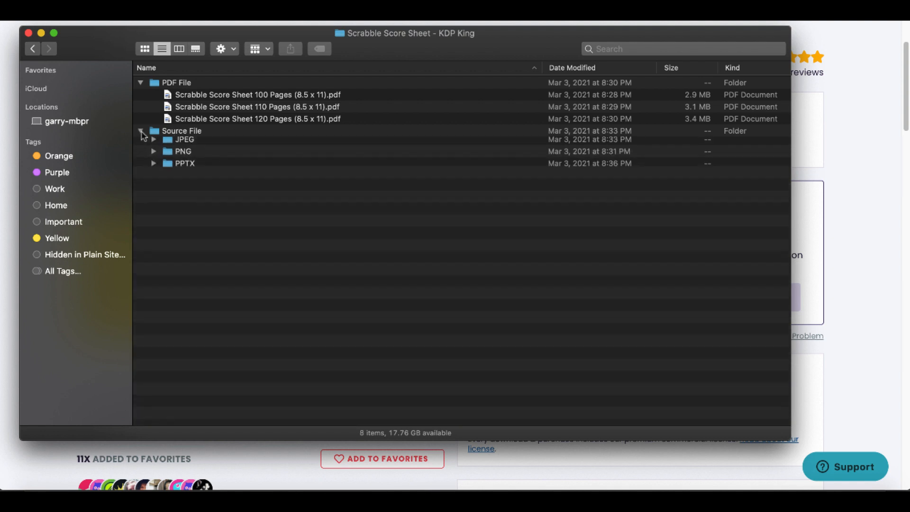
click(140, 130)
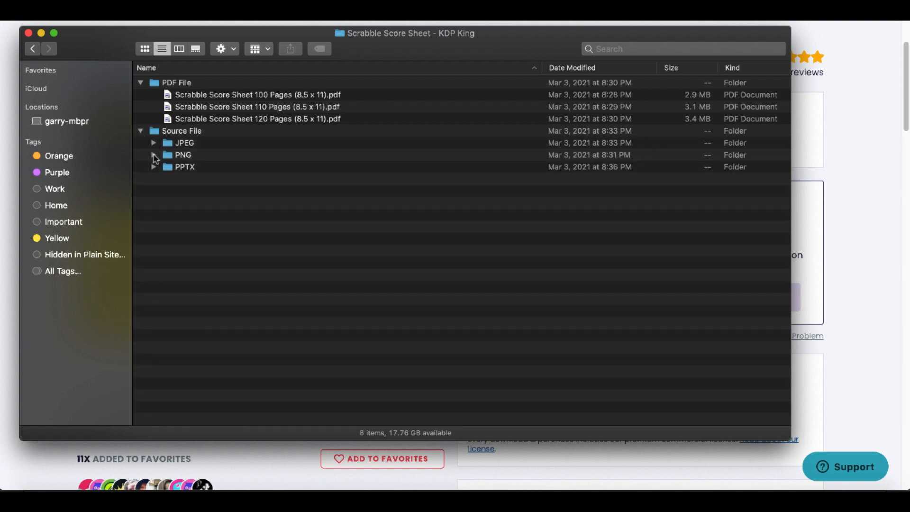
click(155, 166)
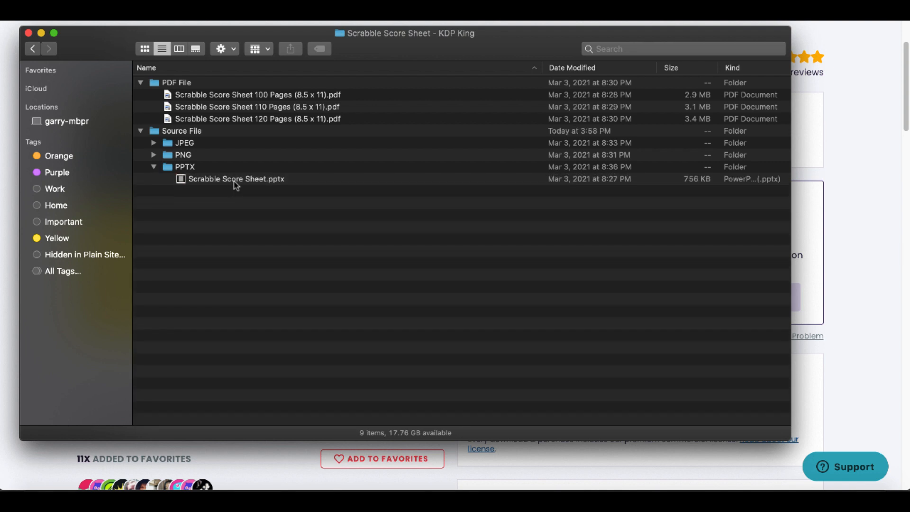
double_click(236, 179)
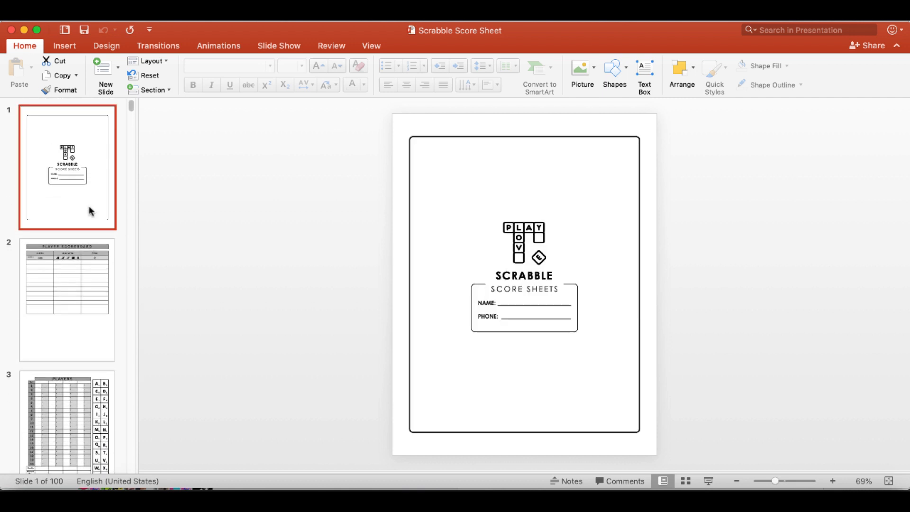
Delete the Scrabble tiles logo from the cover and set the SCRABBLE title to Al Bayan.
click(524, 237)
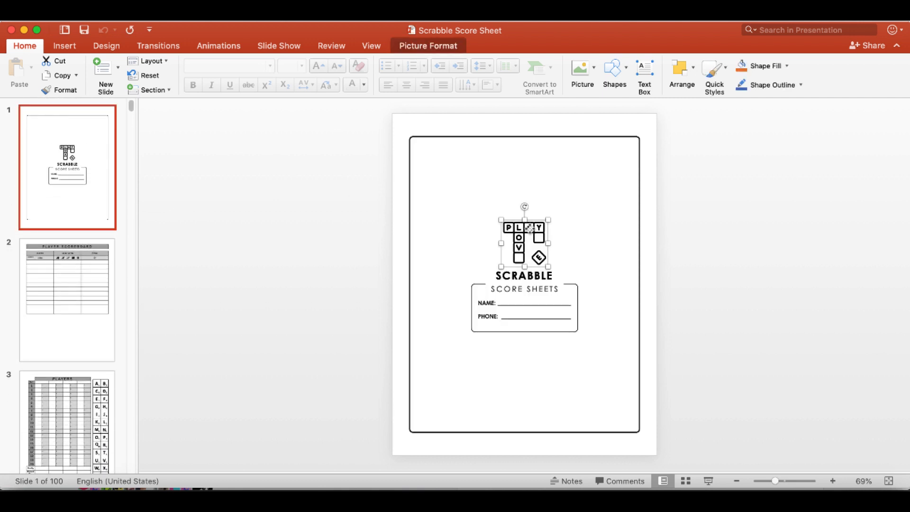
drag(522, 241, 522, 233)
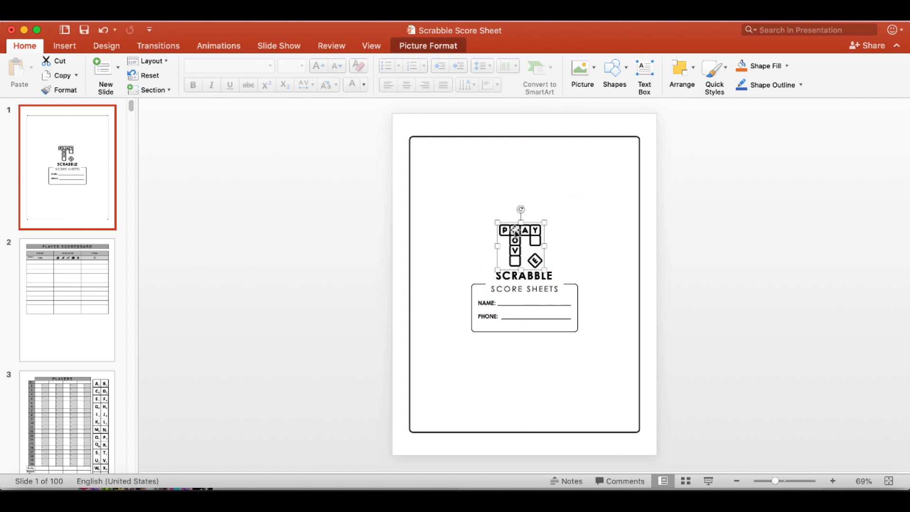
key(delete)
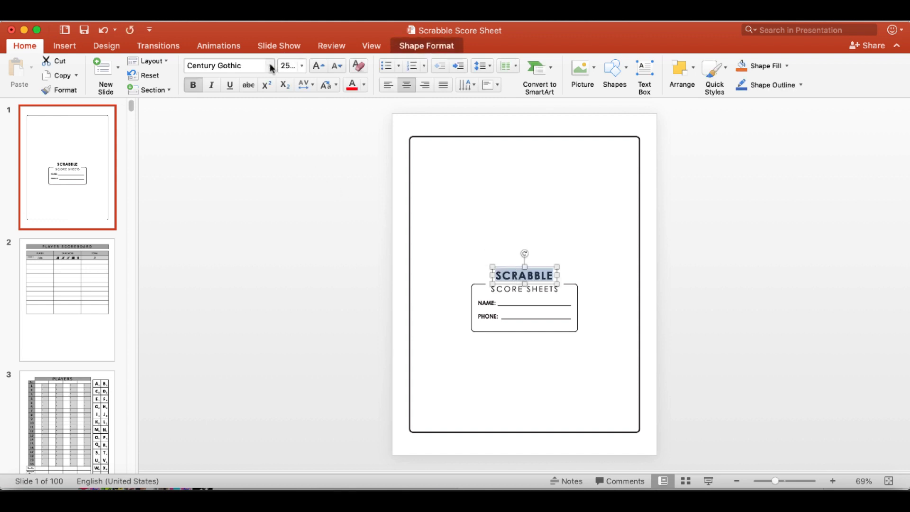
click(269, 66)
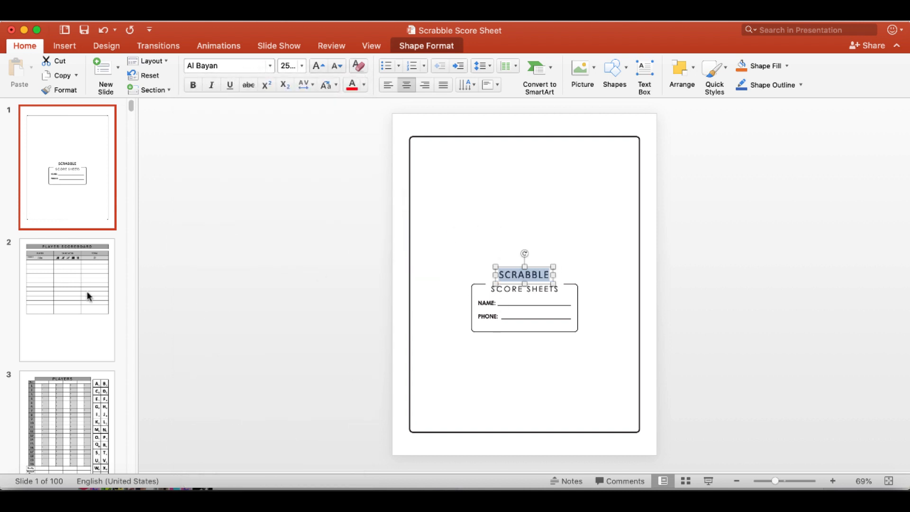
On slide 3, select the players score table's PLAYERS header.
click(67, 299)
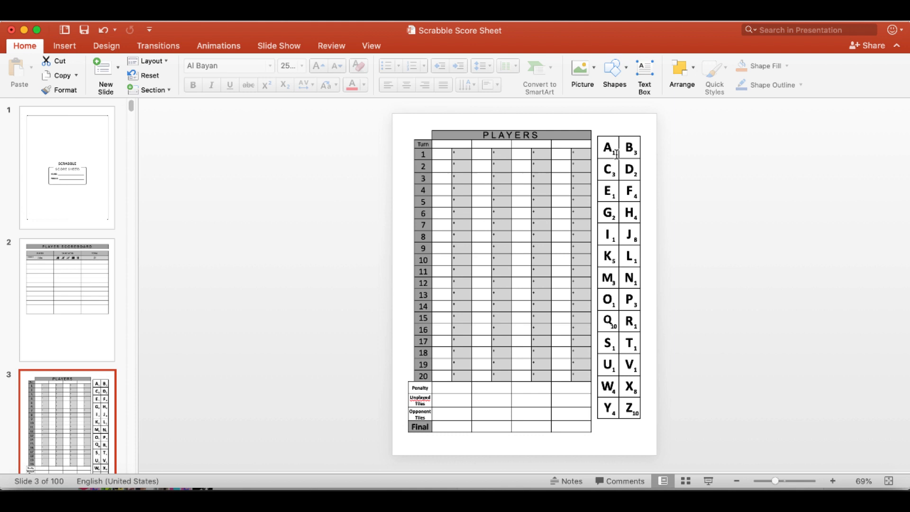
click(607, 148)
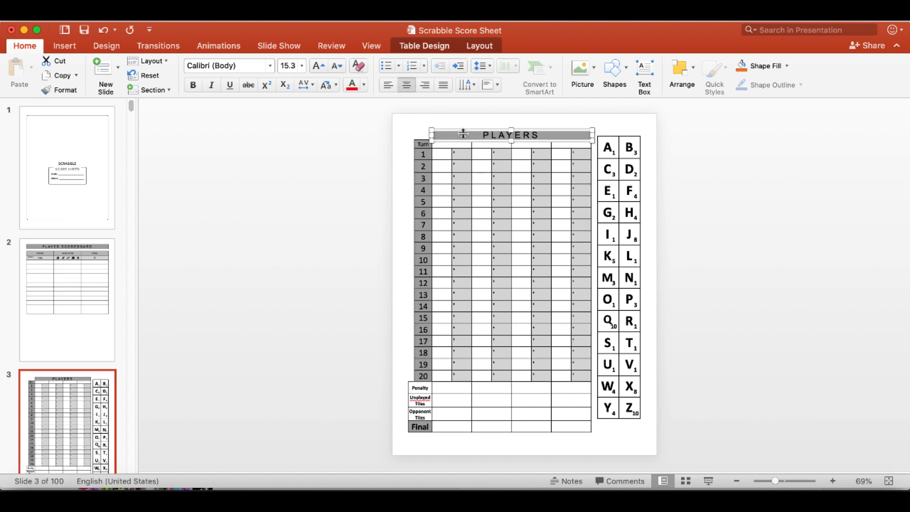
drag(511, 135, 511, 126)
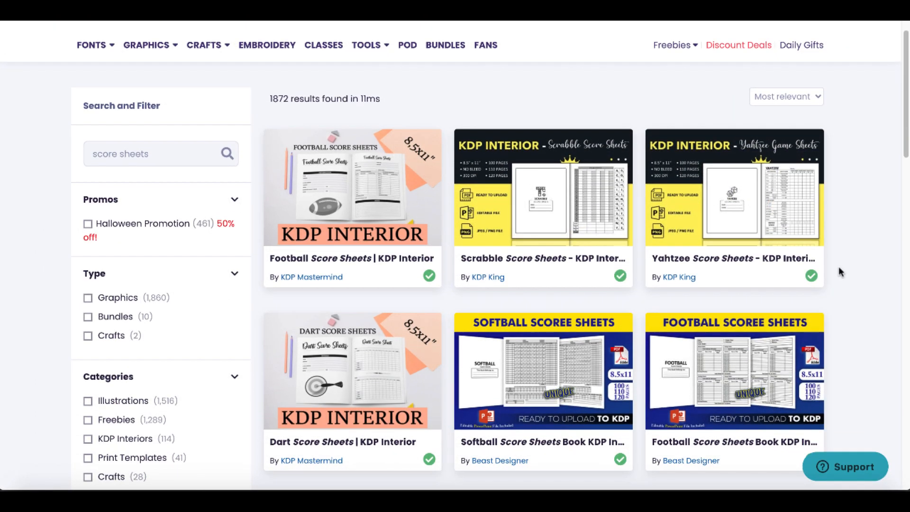
Scroll the score sheets results past the Scrabble, Archery and Farkle listings to the Clue and Yahtzee books.
scroll(down, 3)
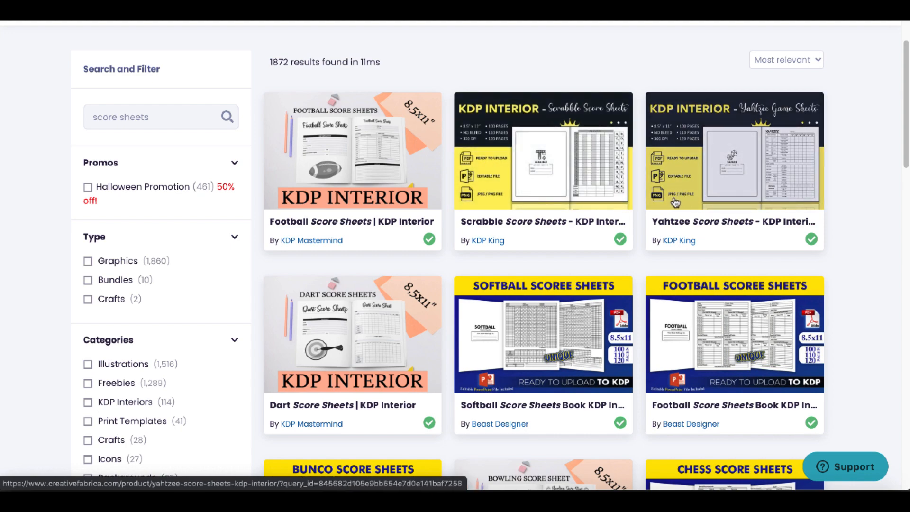
scroll(down, 3)
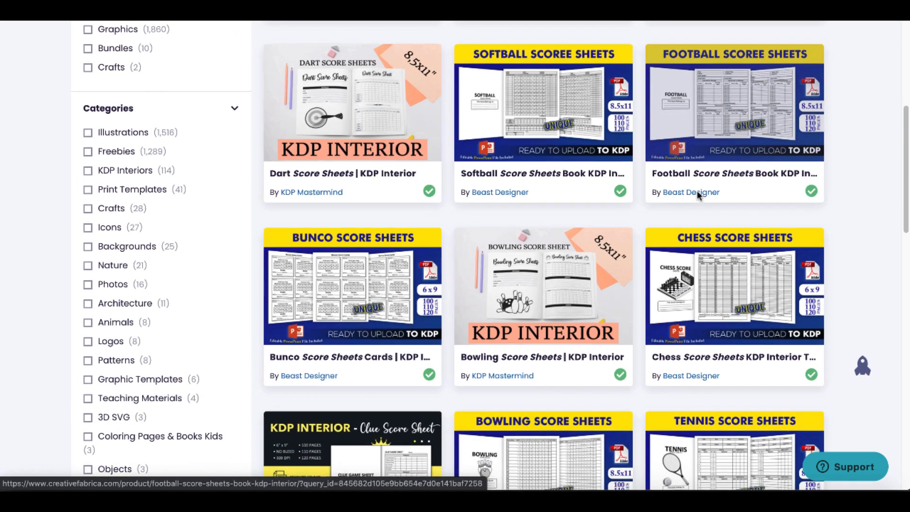
scroll(down, 3)
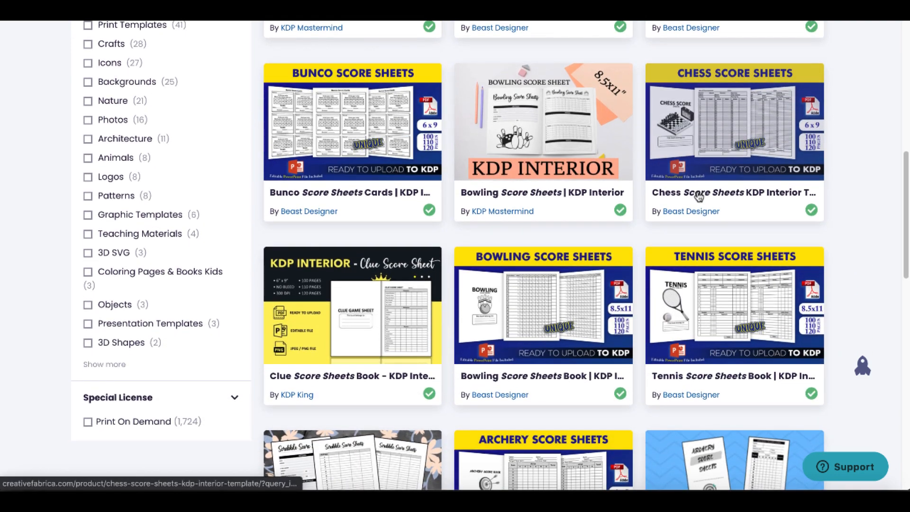
scroll(down, 3)
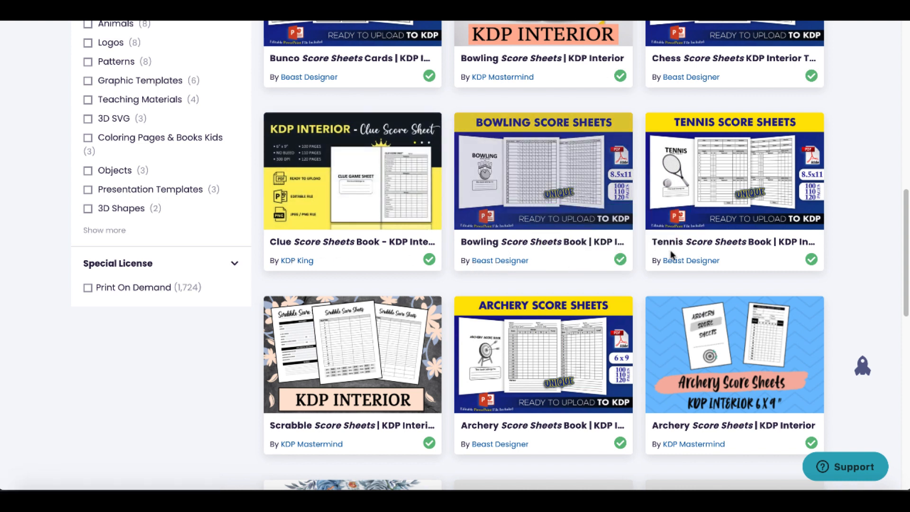
scroll(down, 3)
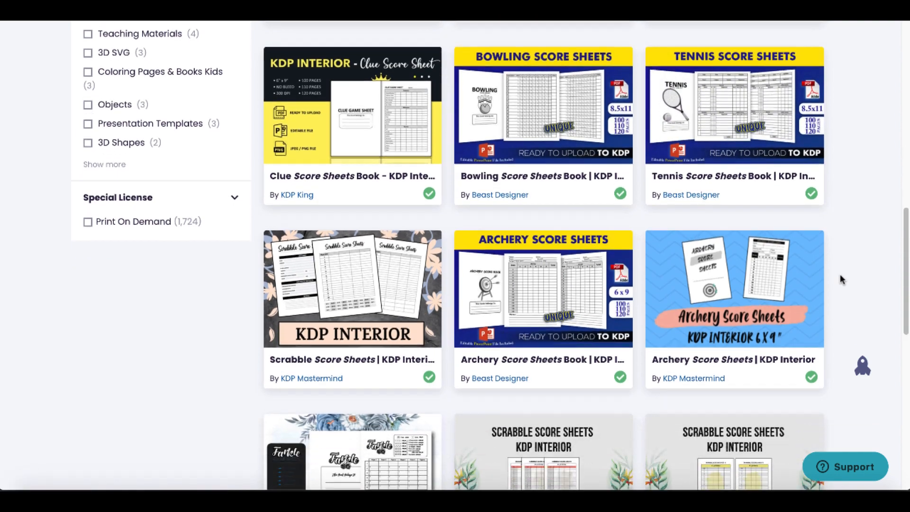
scroll(down, 3)
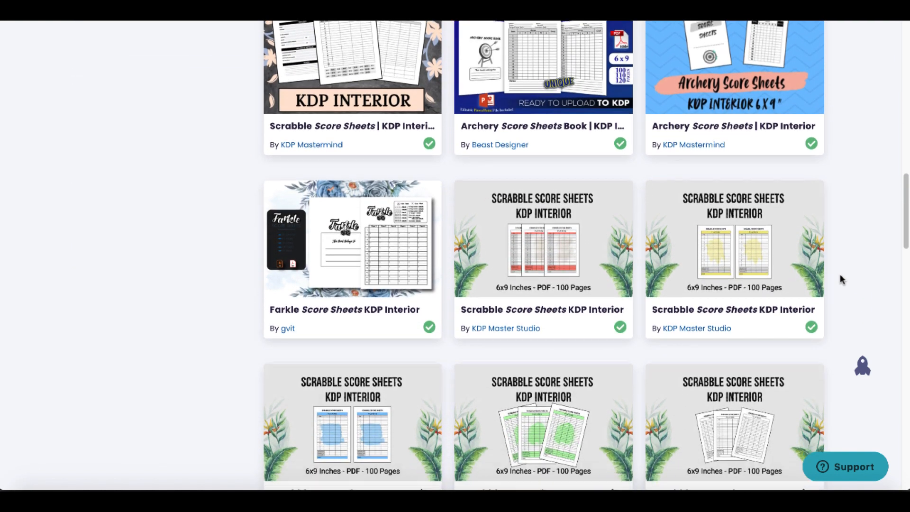
scroll(down, 3)
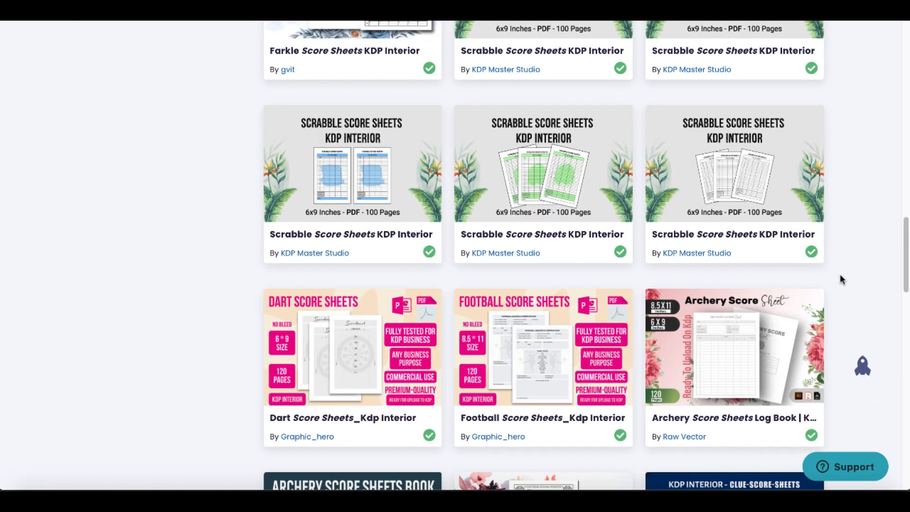
scroll(down, 3)
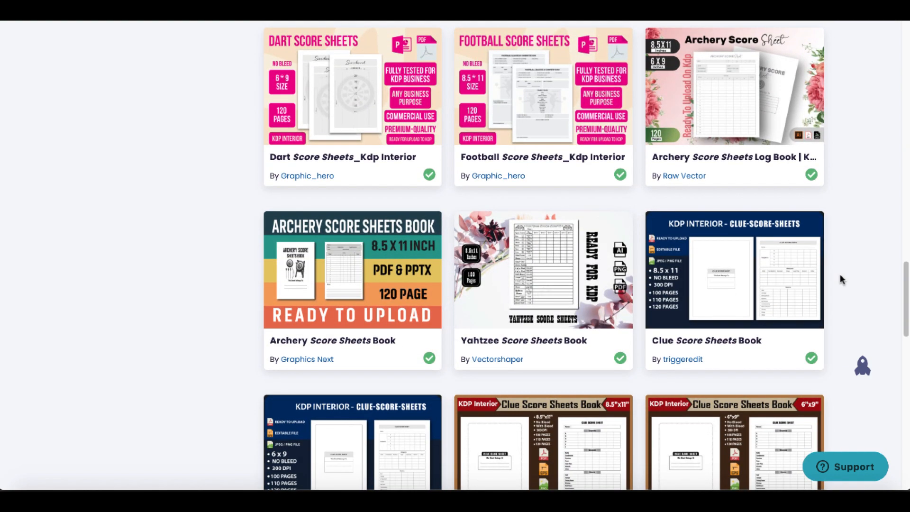
scroll(down, 3)
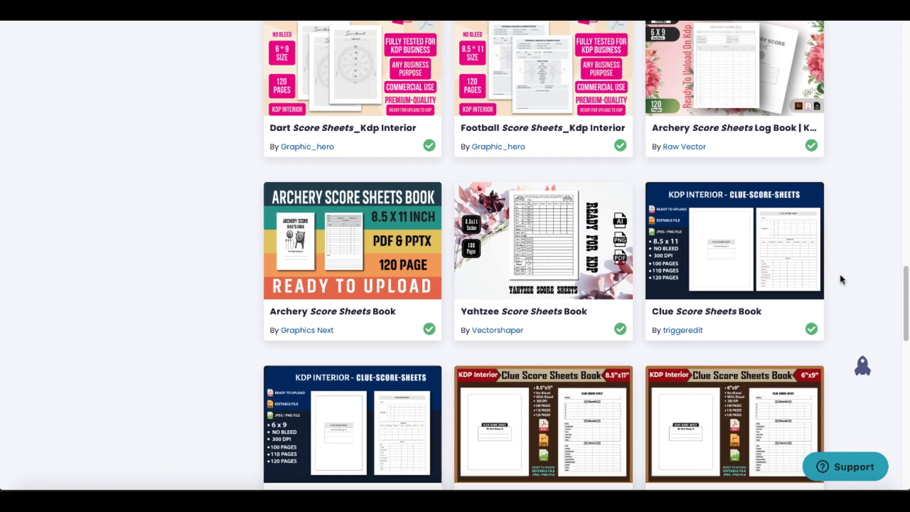
mouse_move(552, 256)
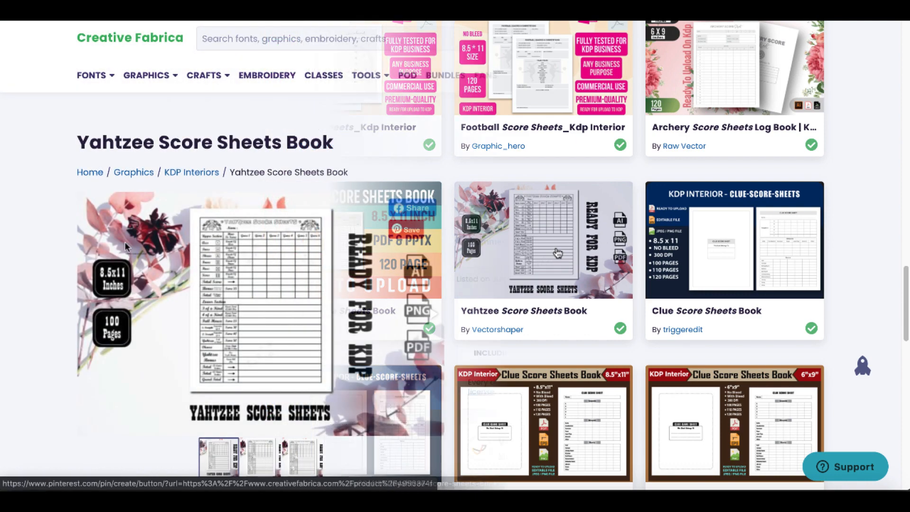
Download the Yahtzee Score Sheets Book and open the downloaded zip's files.
scroll(down, 3)
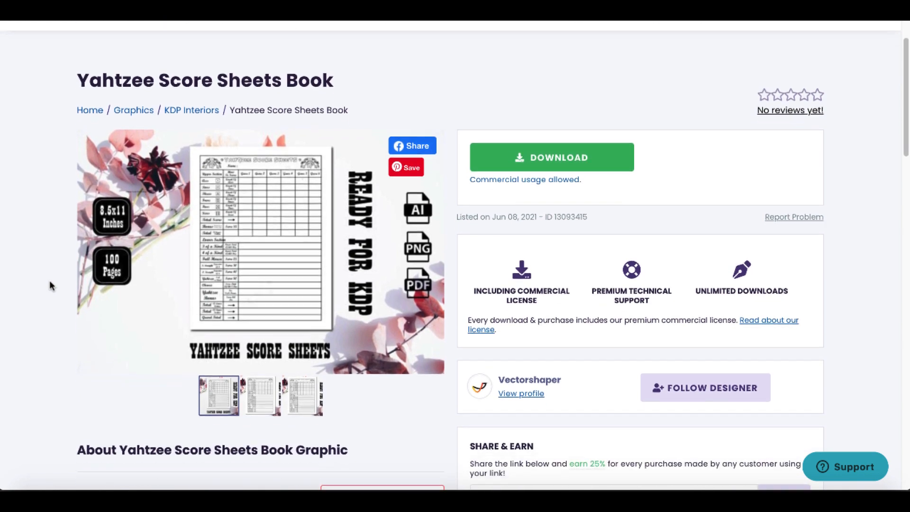
scroll(down, 3)
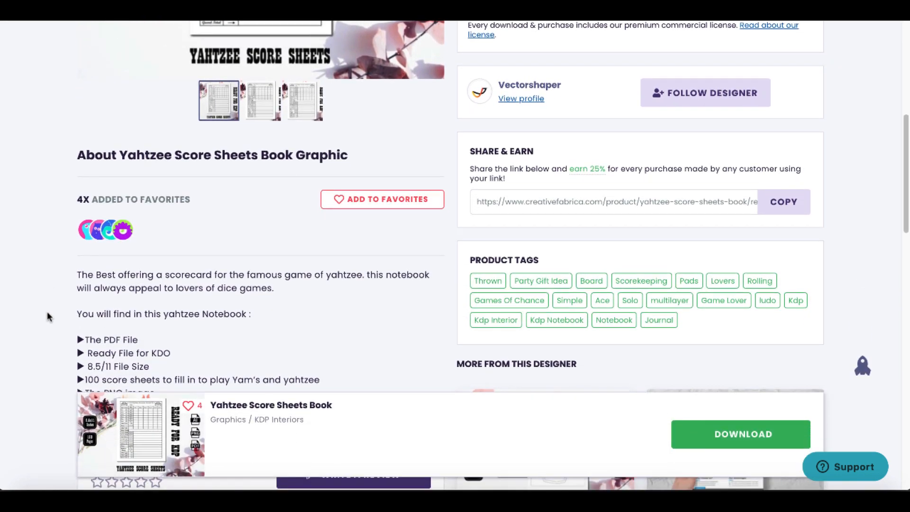
scroll(down, 3)
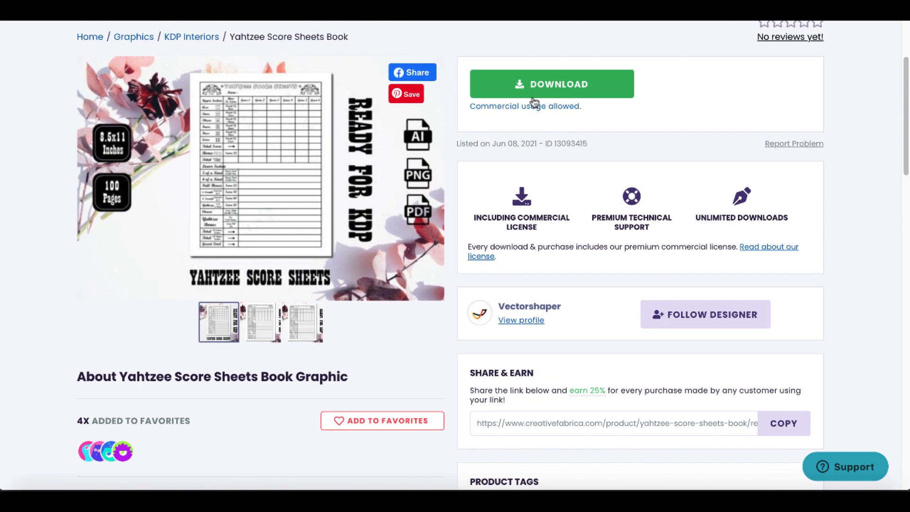
click(551, 84)
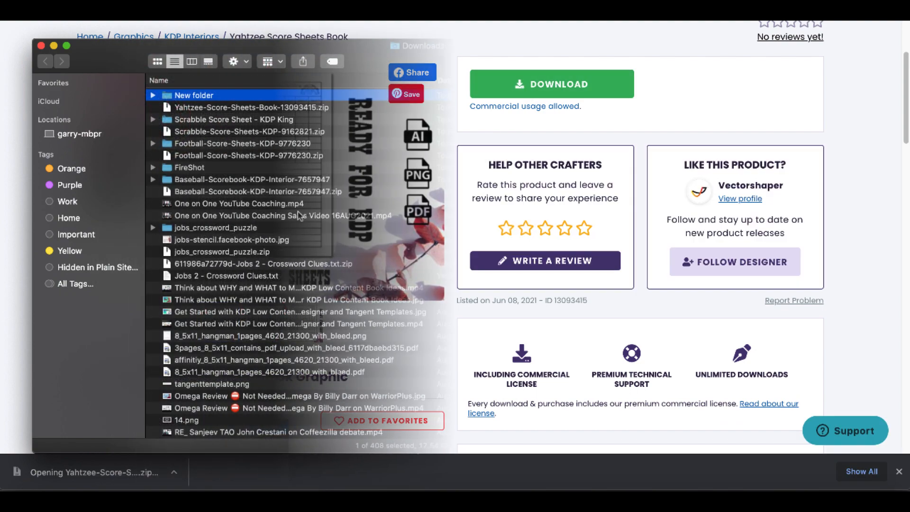
double_click(194, 96)
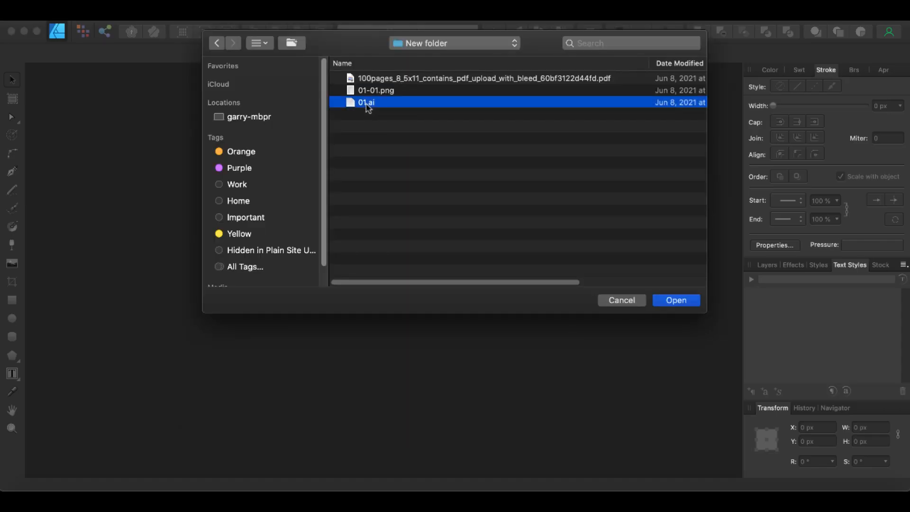
Open the Yahtzee file 01.ai, accepting replacement fonts in the PDF Options dialog.
click(675, 300)
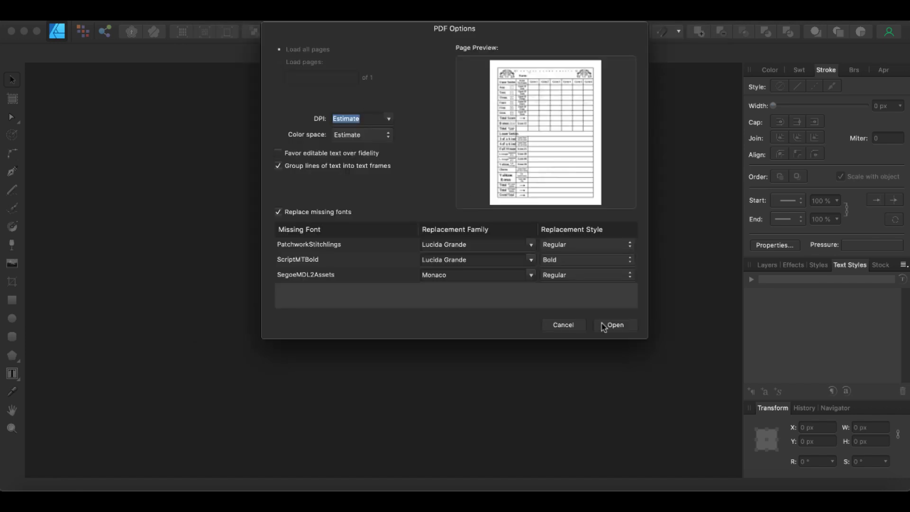
click(614, 324)
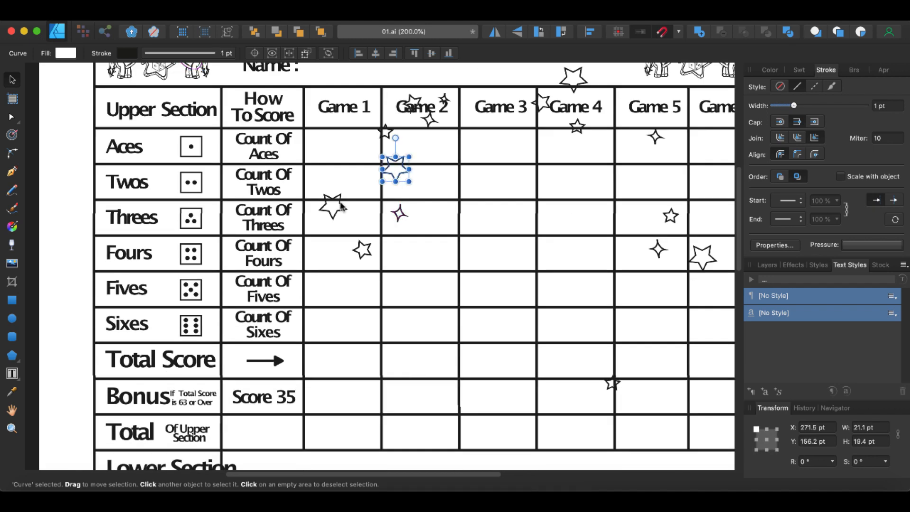
Drag two decorative stars to new positions on the Yahtzee score table.
drag(395, 168, 702, 255)
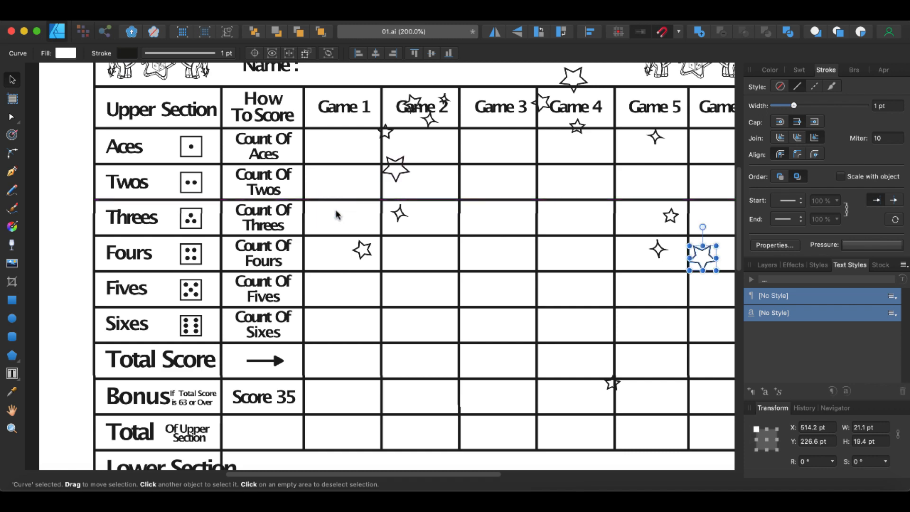
drag(702, 252, 574, 78)
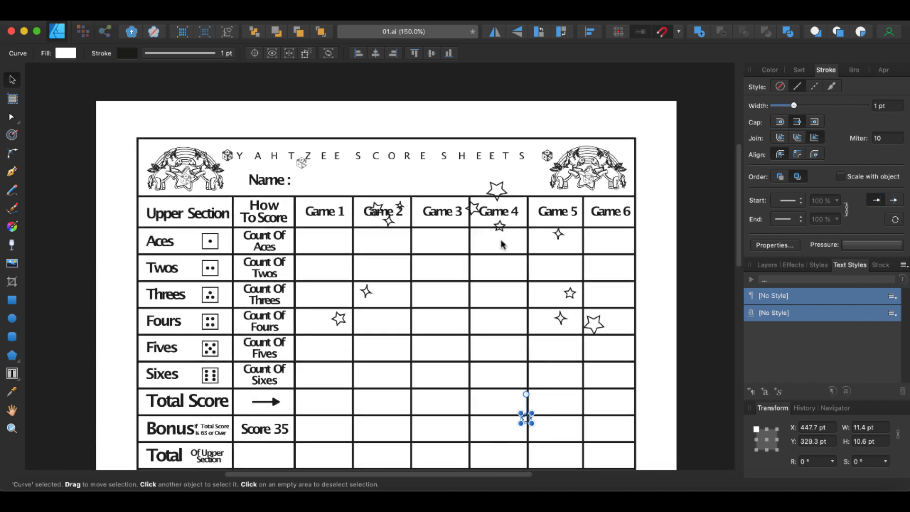
scroll(down, 3)
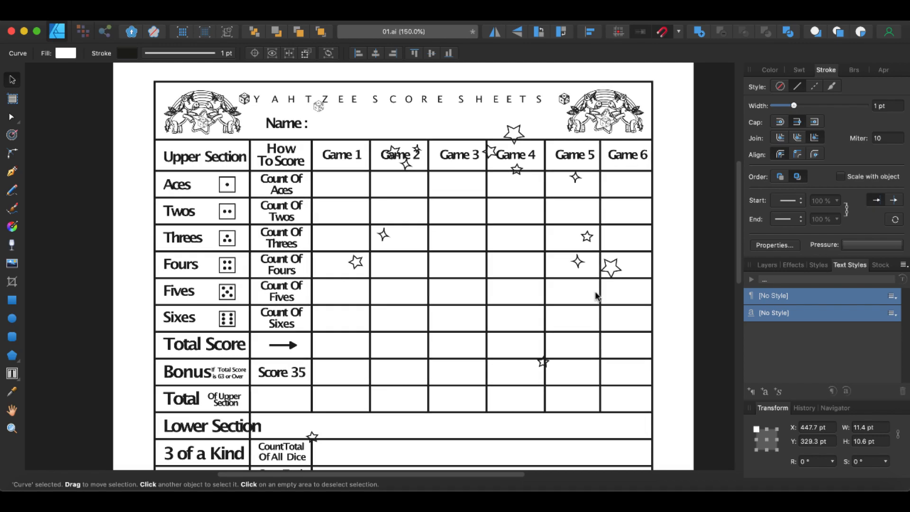
scroll(down, 3)
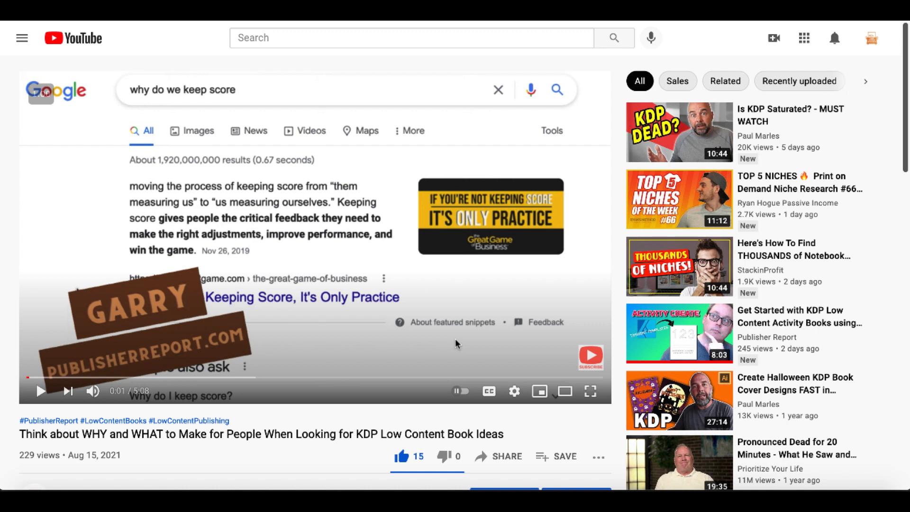
Scroll the YouTube page to the reply recommending Creative Fabrica score sheets.
scroll(down, 3)
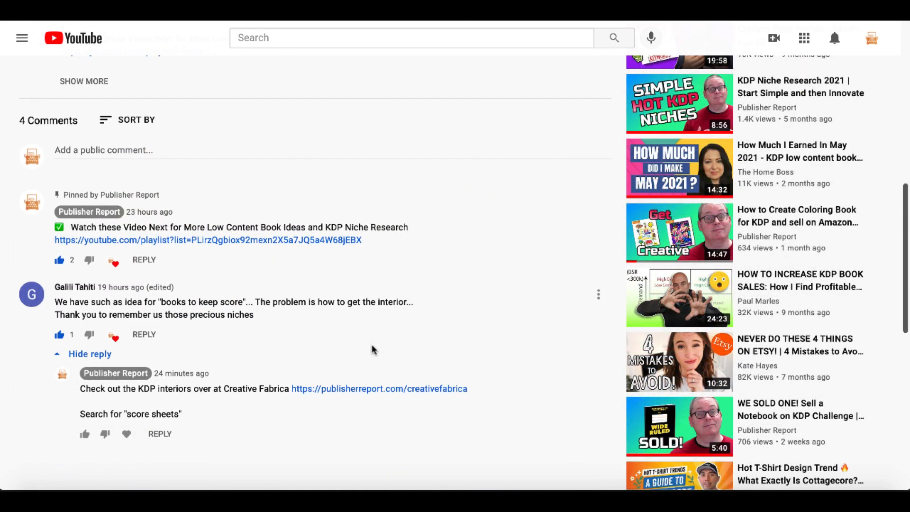